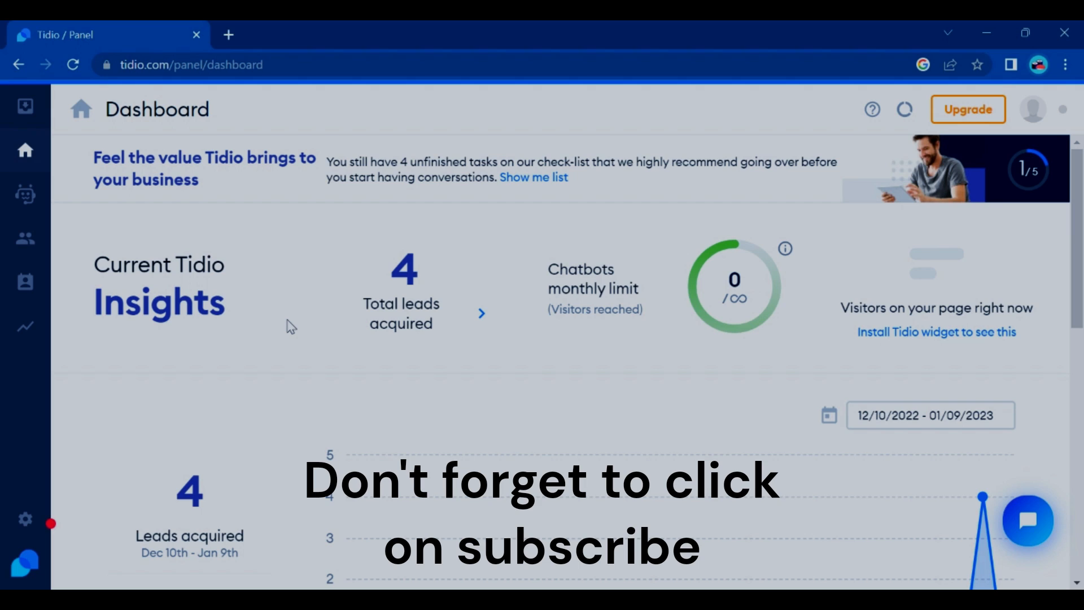
mouse_move(229, 271)
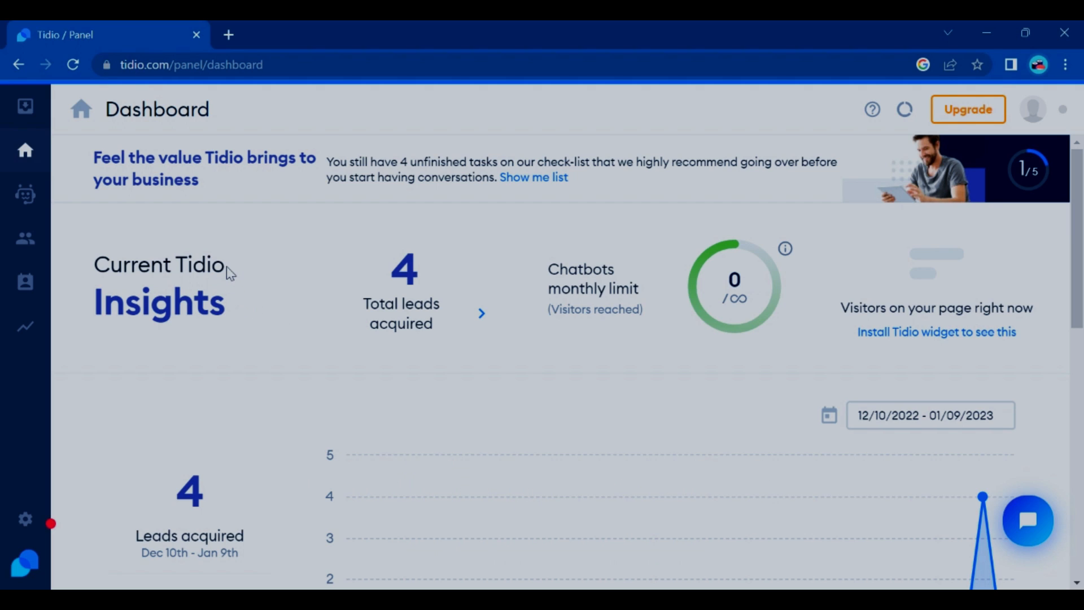
mouse_move(149, 227)
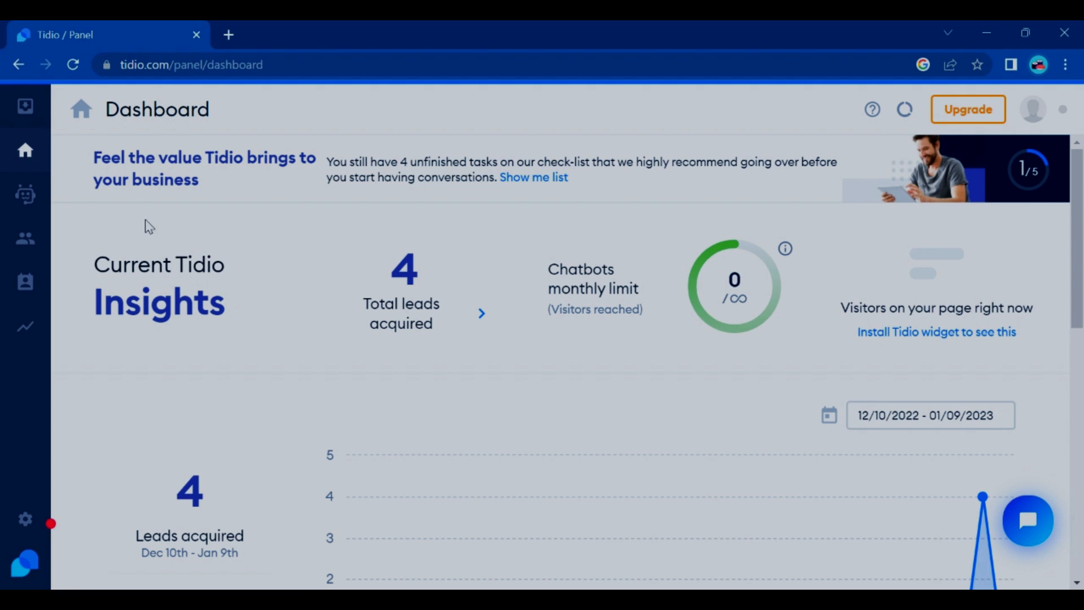
mouse_move(25, 194)
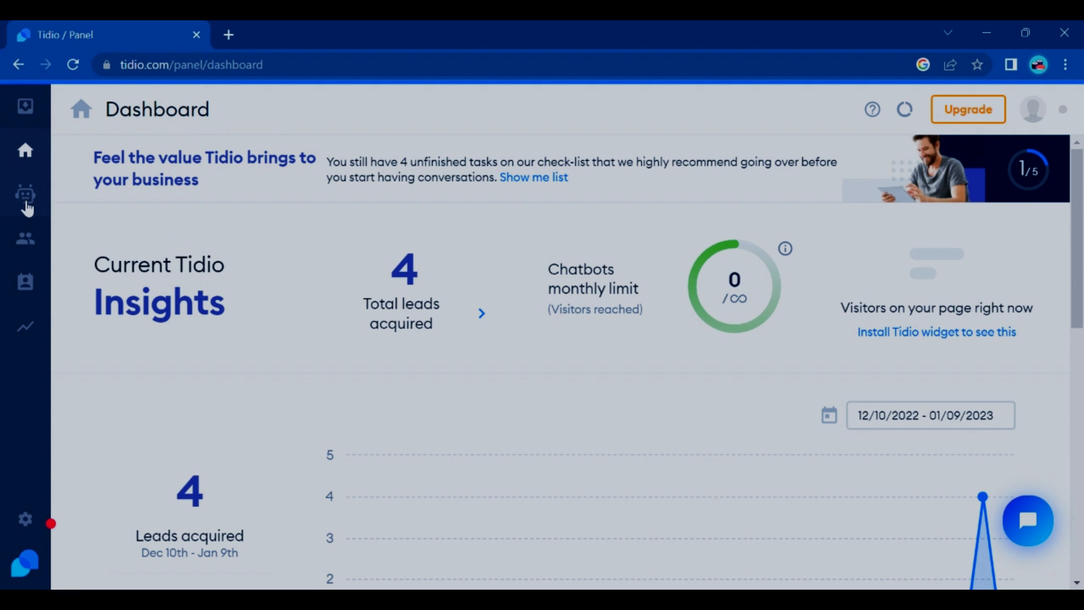
Open the Chatbots section listing recommended templates and all 27 bot templates
left_click(25, 194)
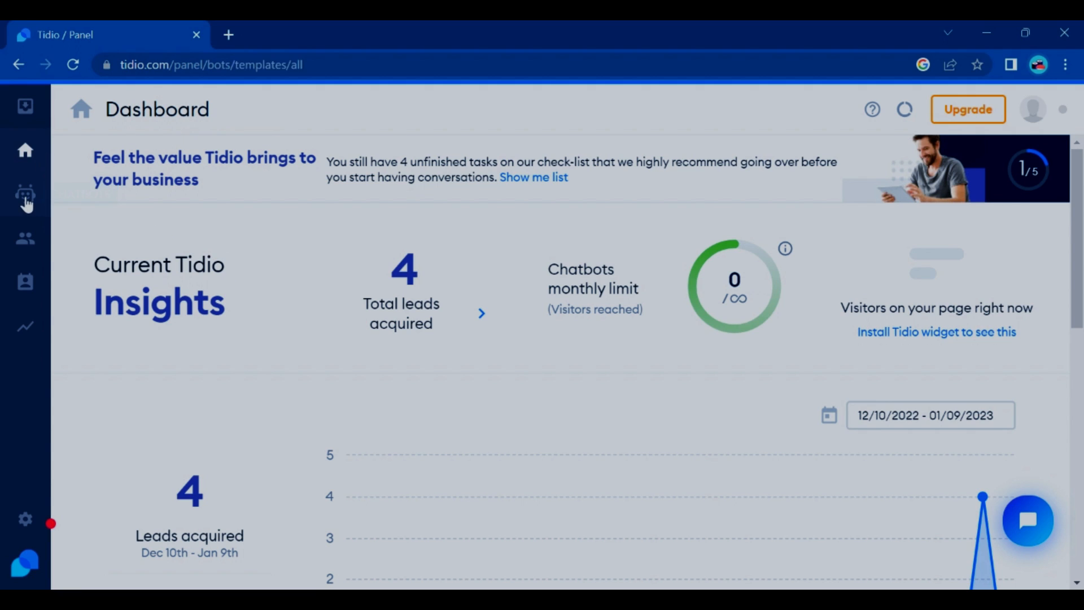
left_click(25, 198)
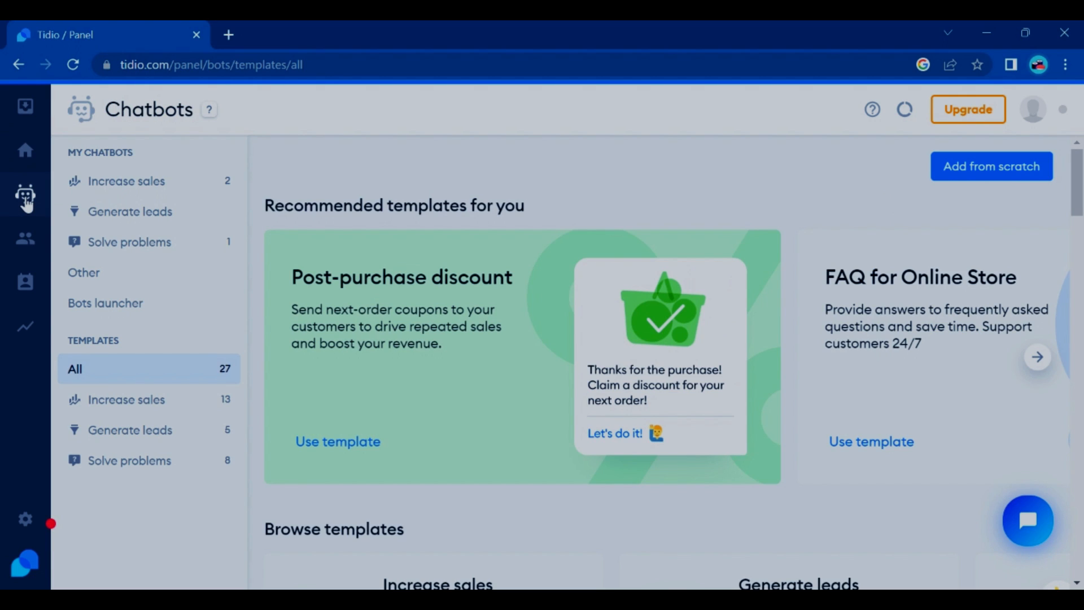
mouse_move(311, 194)
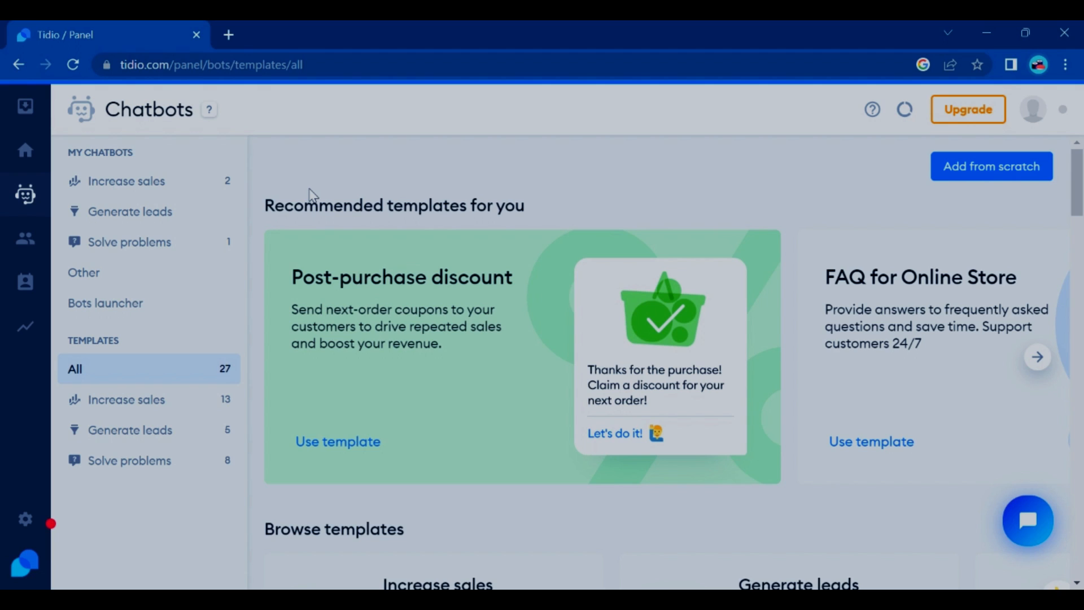
mouse_move(347, 286)
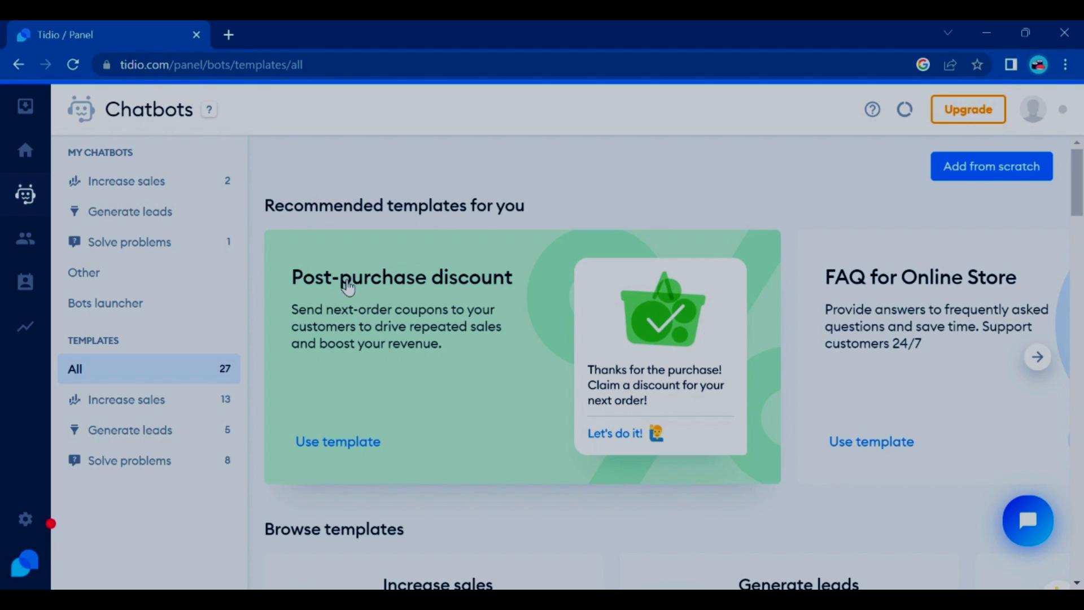
mouse_move(346, 294)
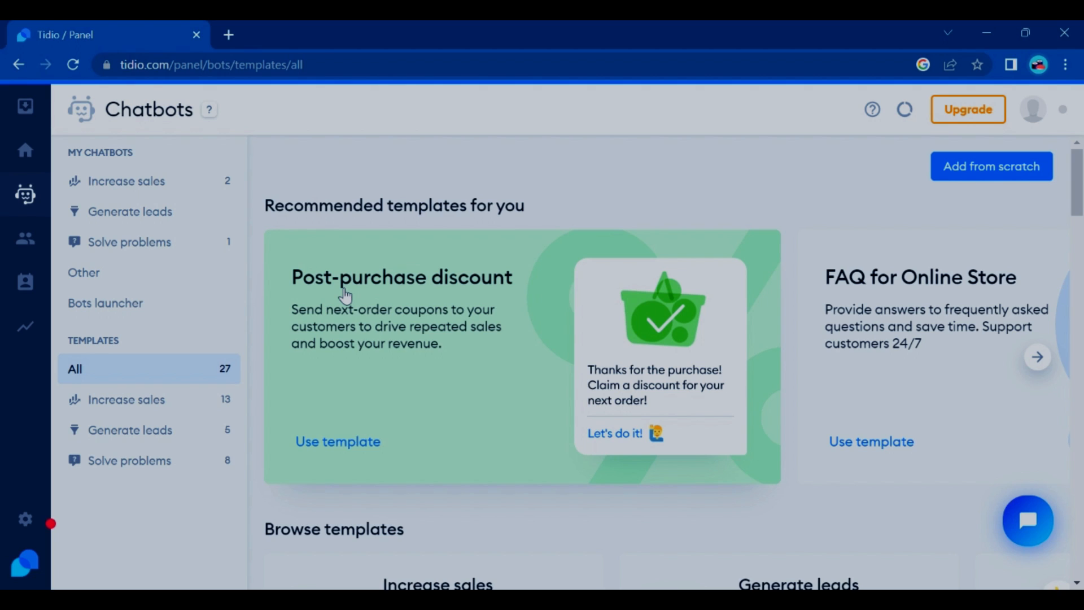
mouse_move(283, 289)
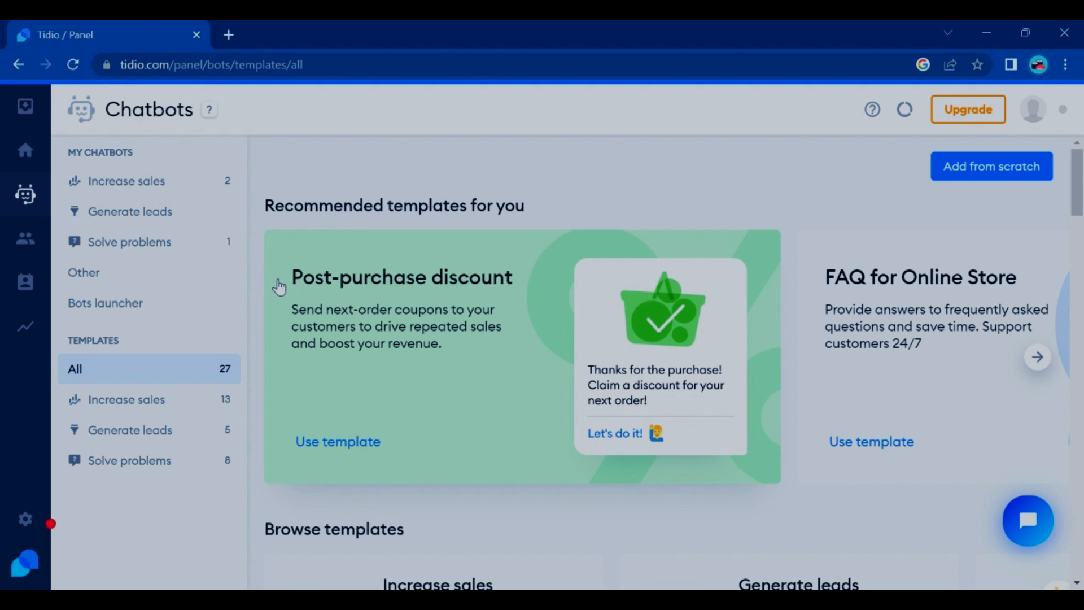
mouse_move(148, 180)
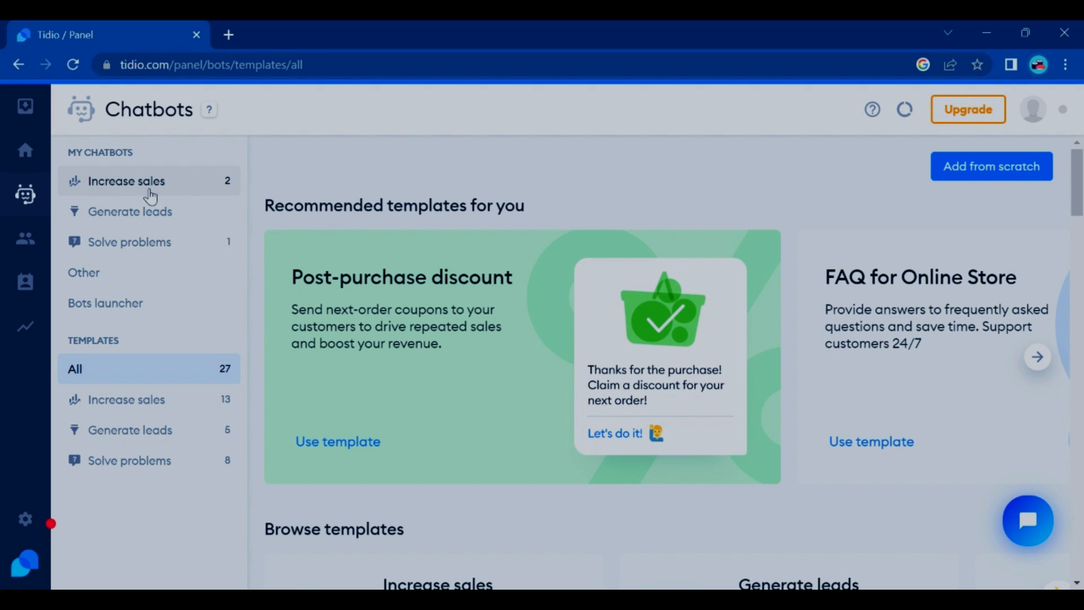
mouse_move(166, 272)
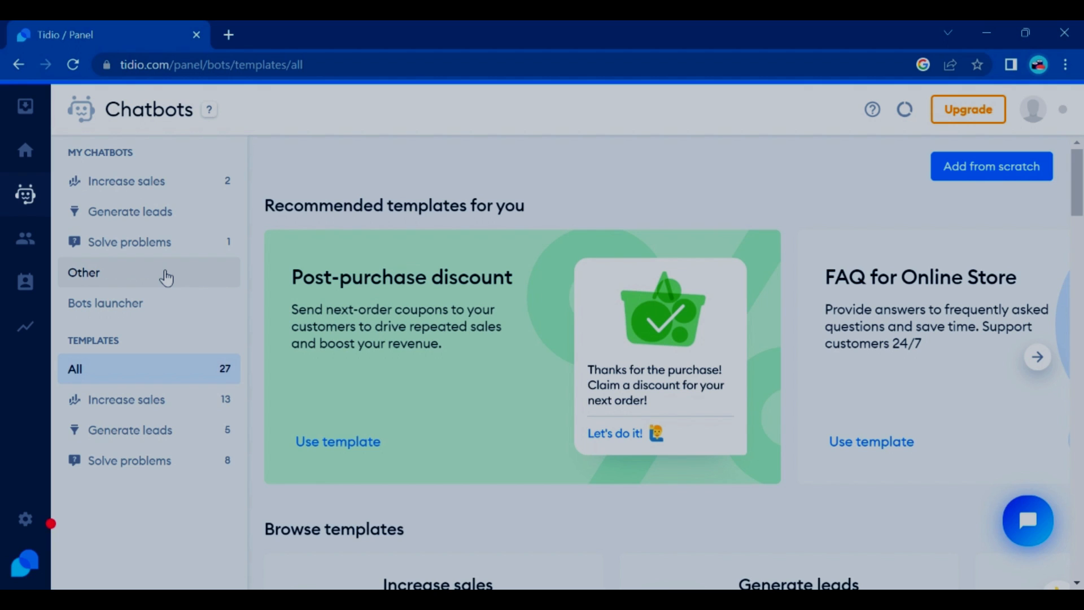
mouse_move(760, 366)
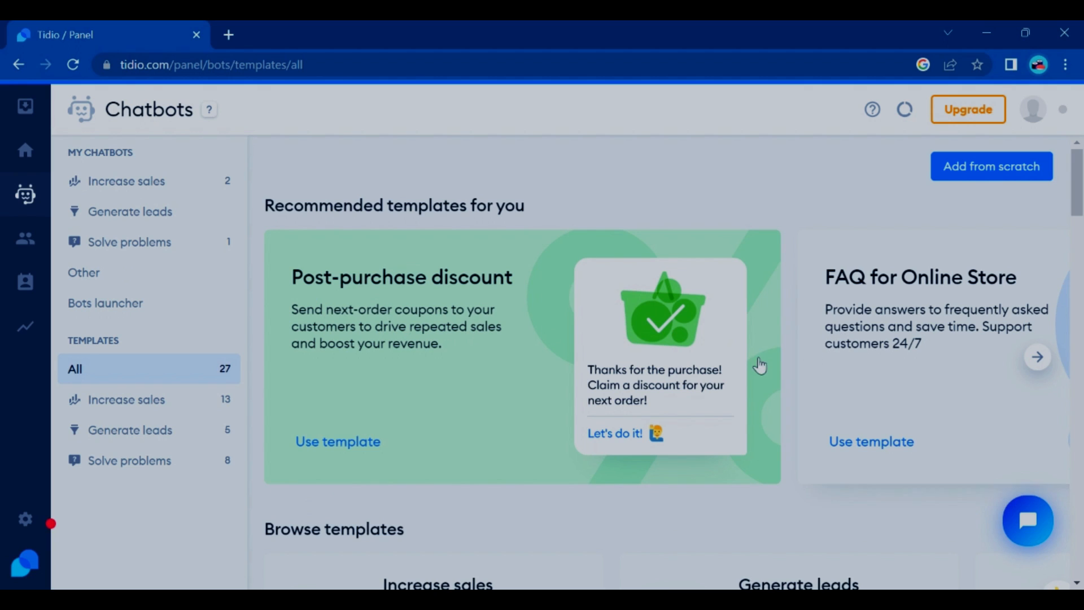
mouse_move(517, 344)
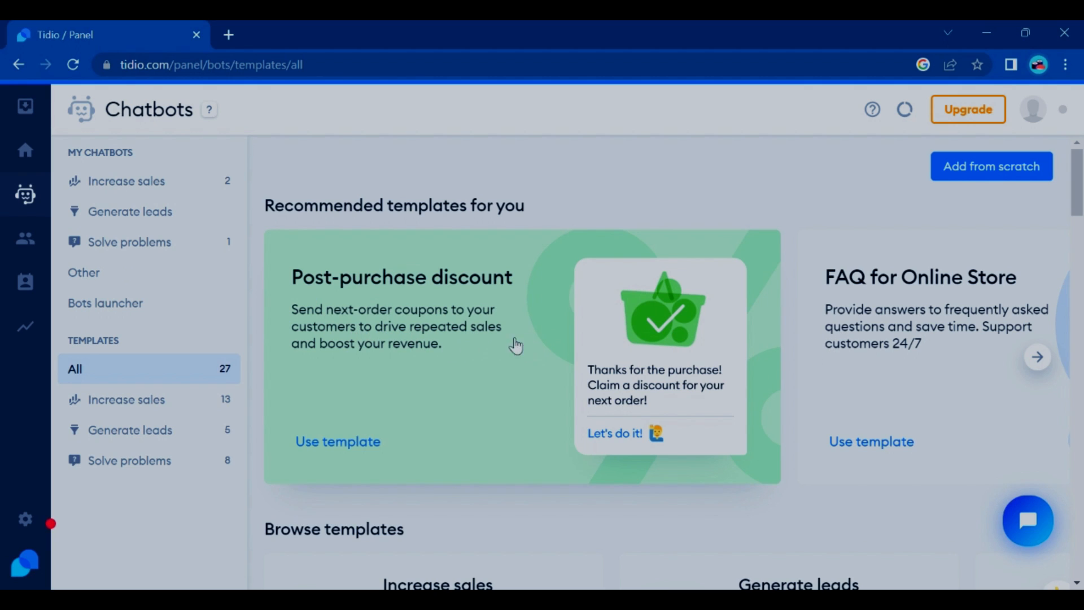
mouse_move(425, 326)
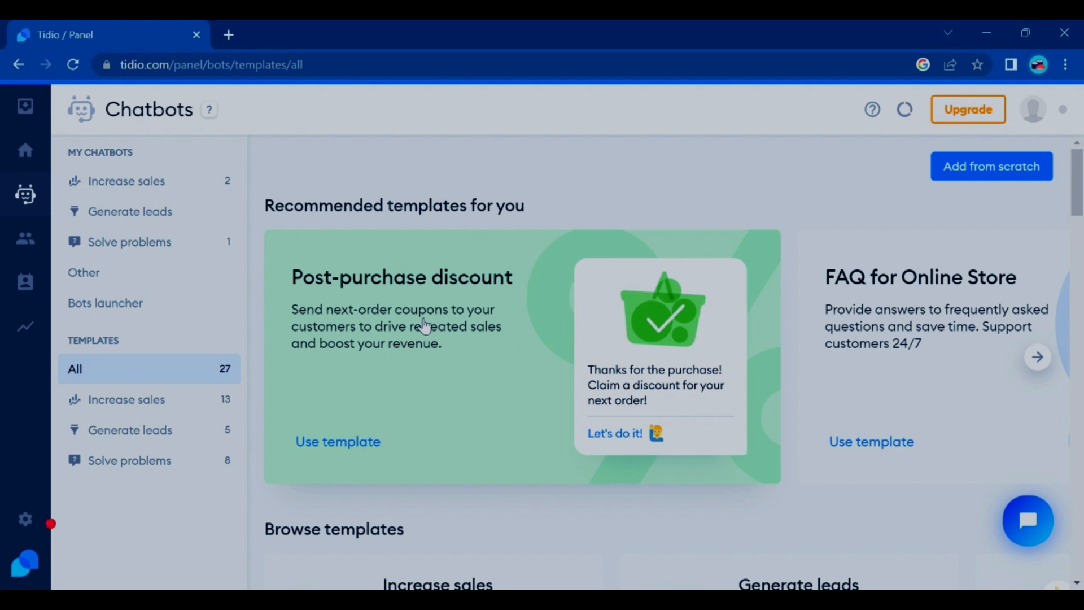
mouse_move(1009, 373)
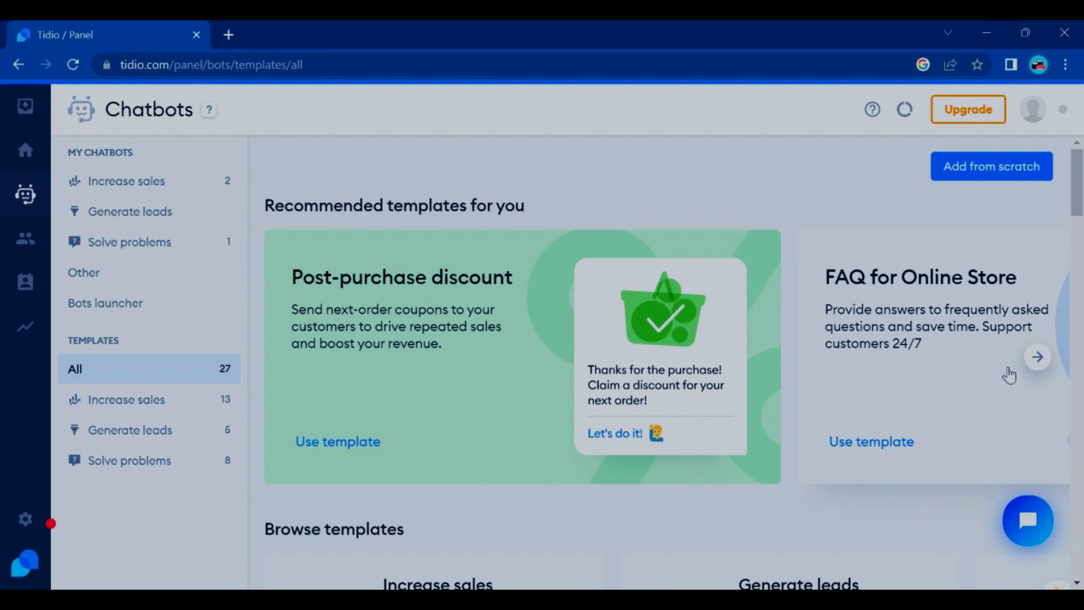
left_click(1038, 357)
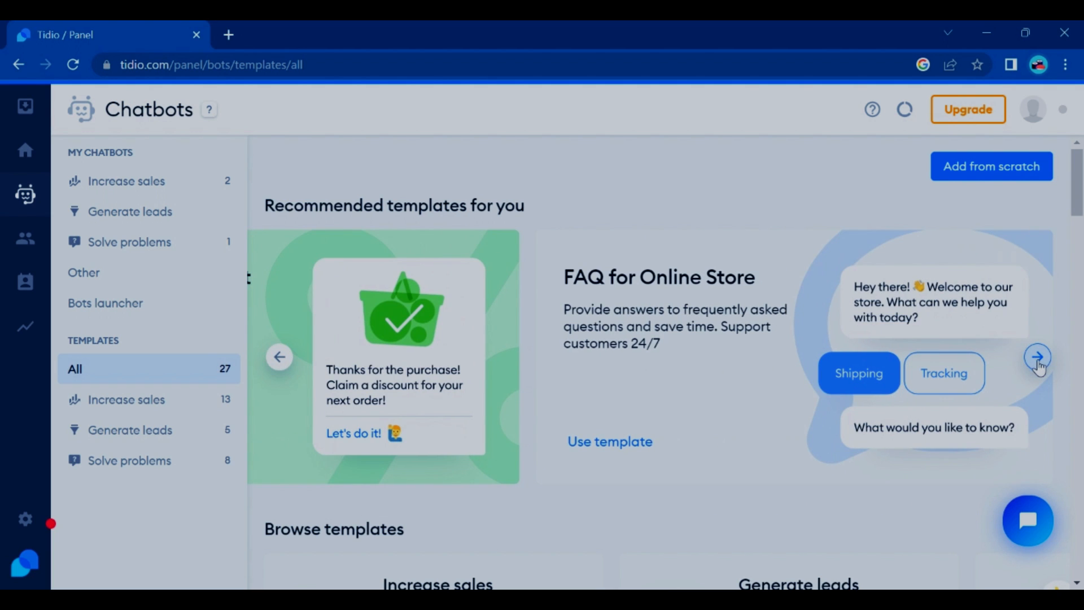
scroll("down", 3)
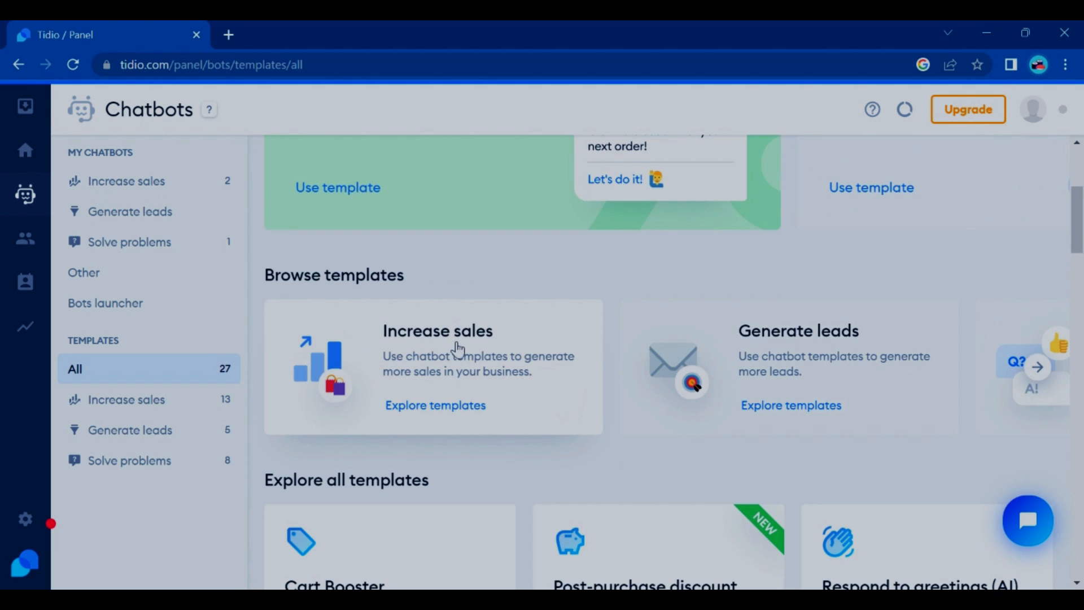
scroll("down", 3)
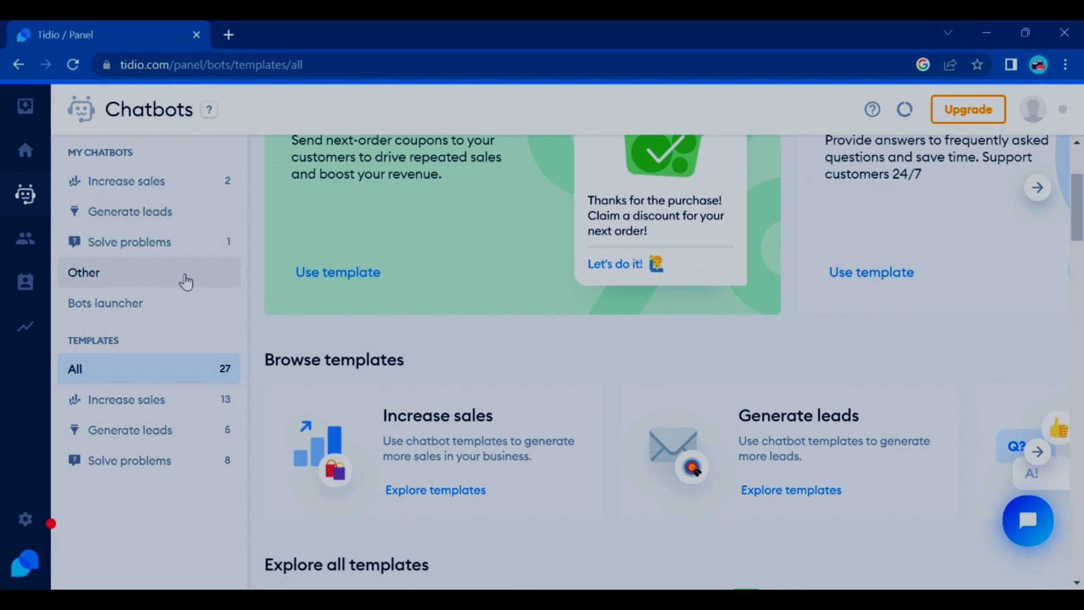
mouse_move(156, 242)
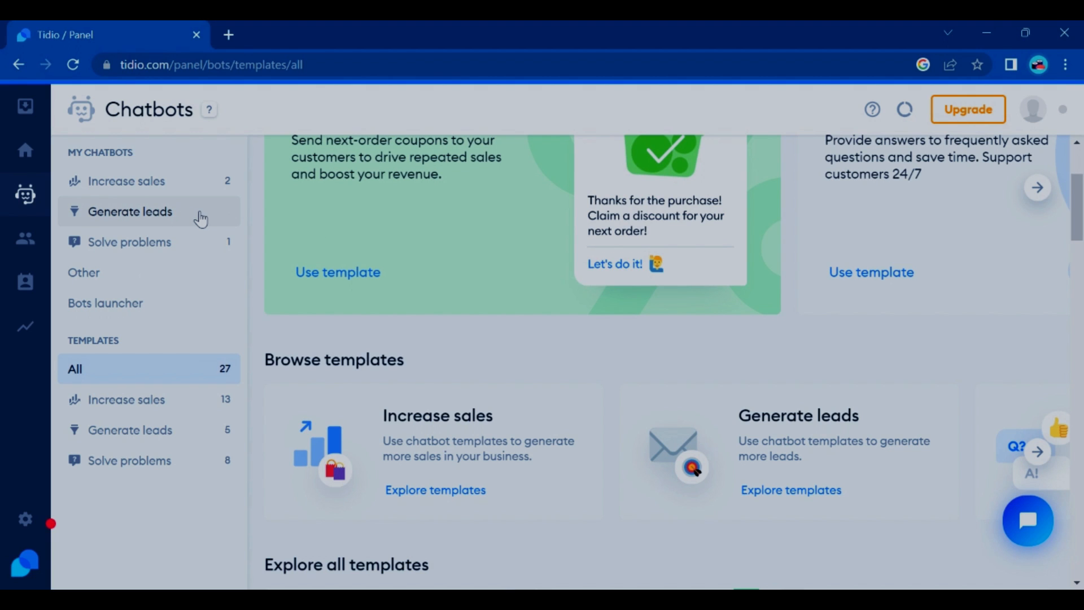
mouse_move(203, 208)
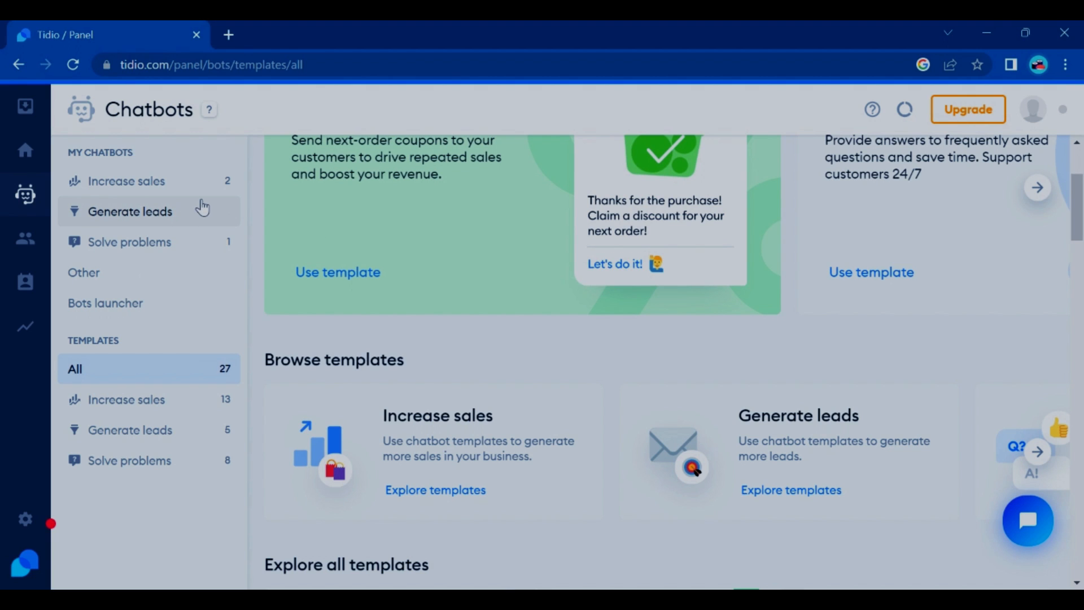
mouse_move(183, 193)
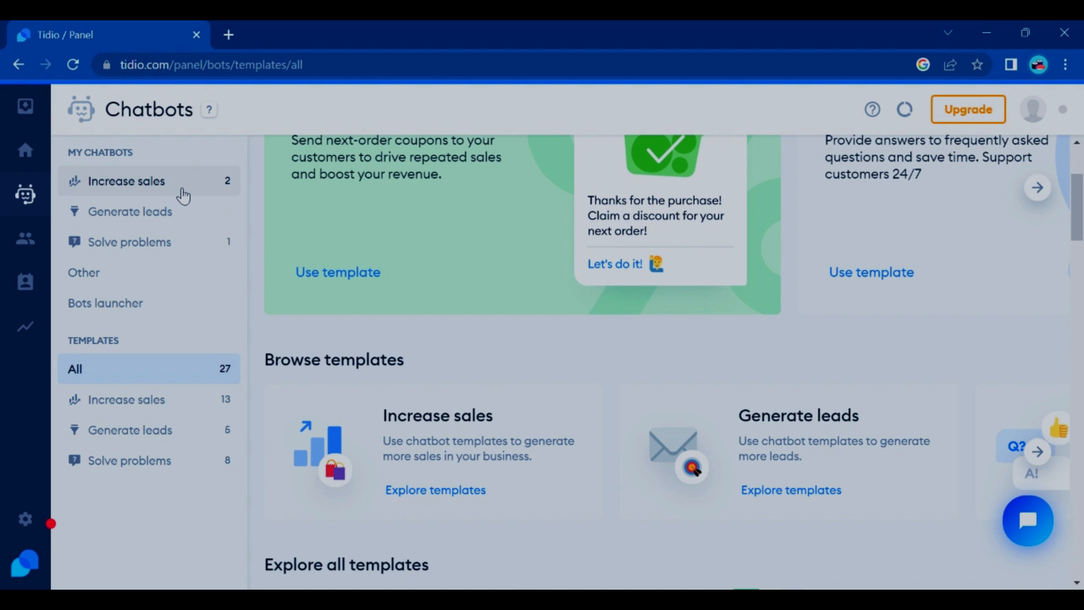
mouse_move(188, 188)
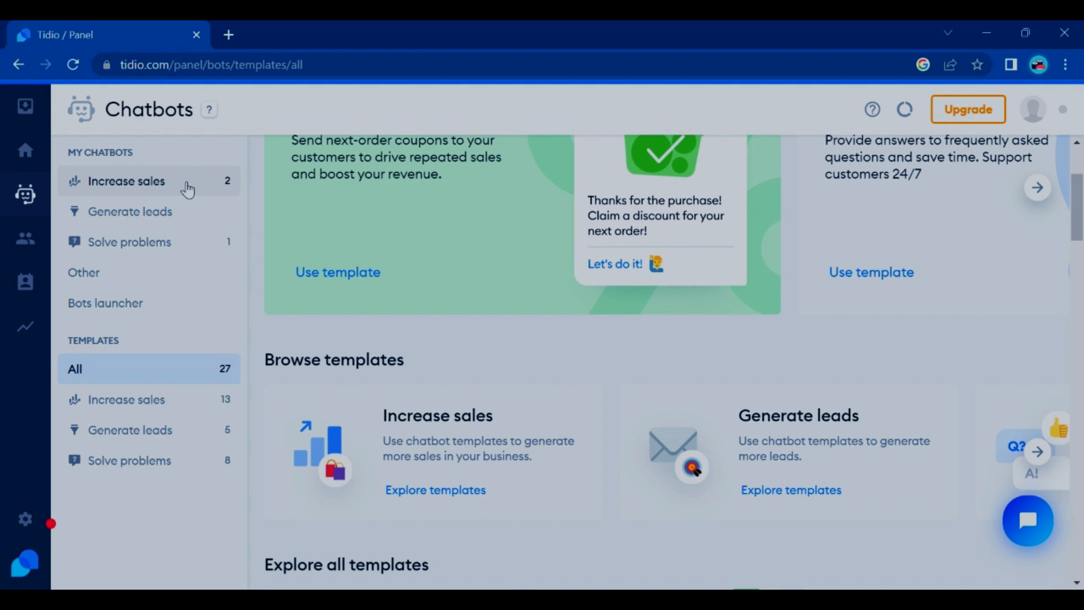
left_click(126, 180)
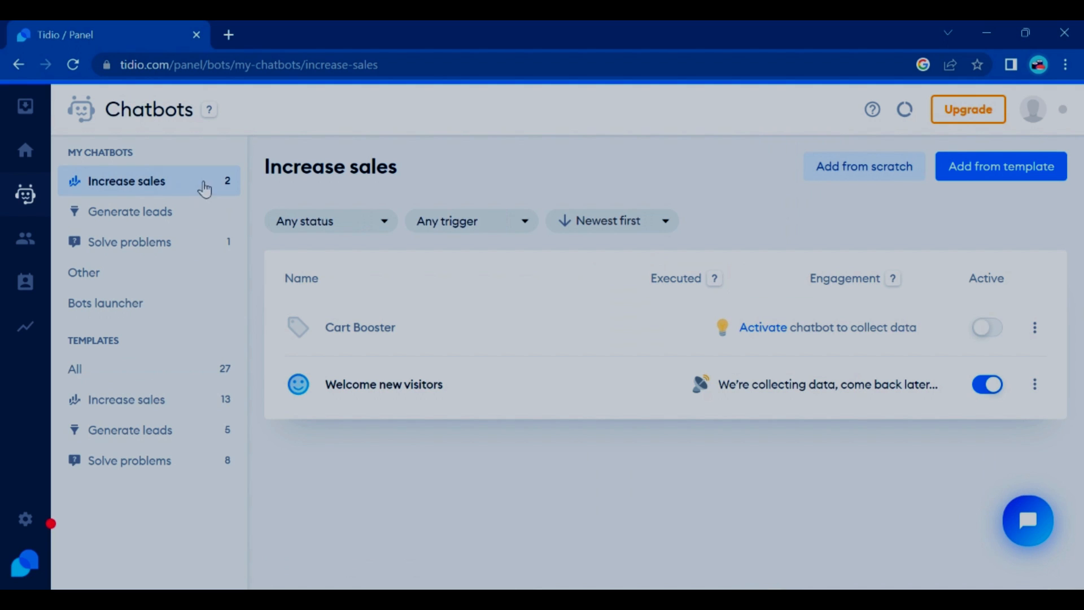
mouse_move(517, 262)
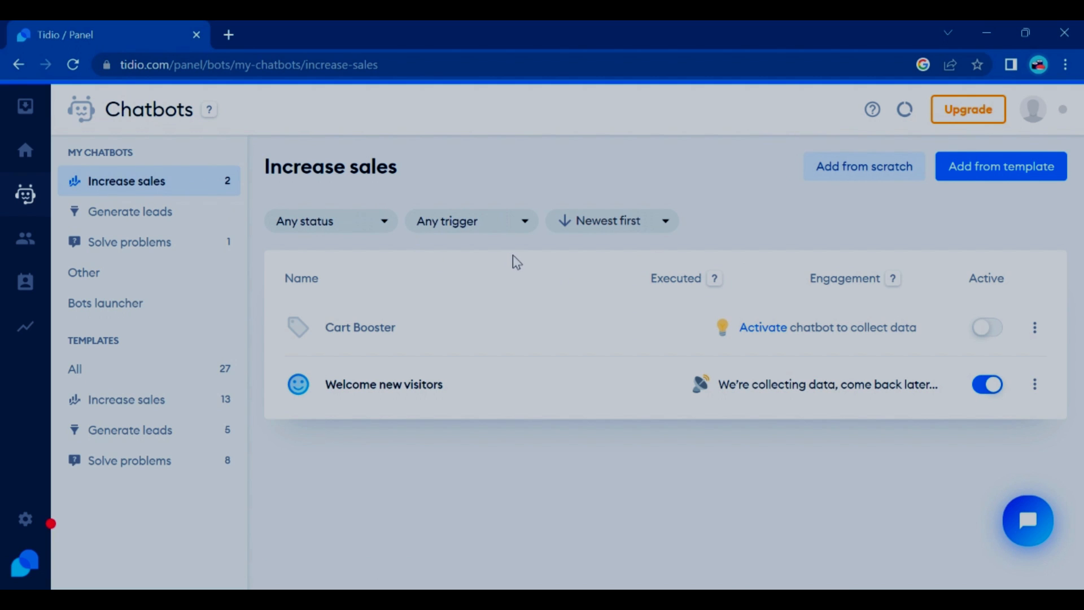
mouse_move(509, 259)
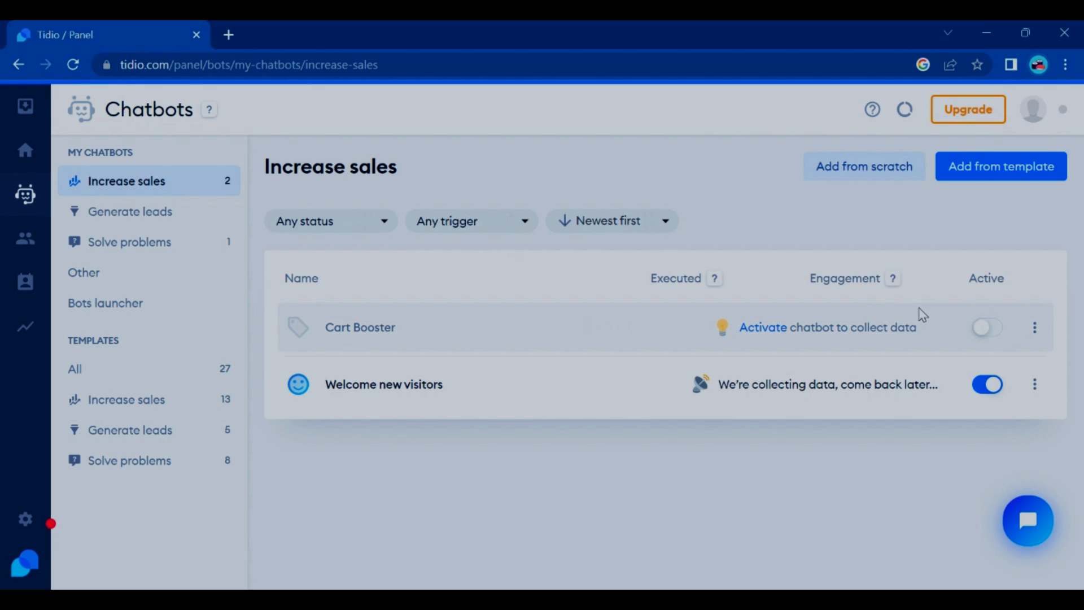
mouse_move(631, 346)
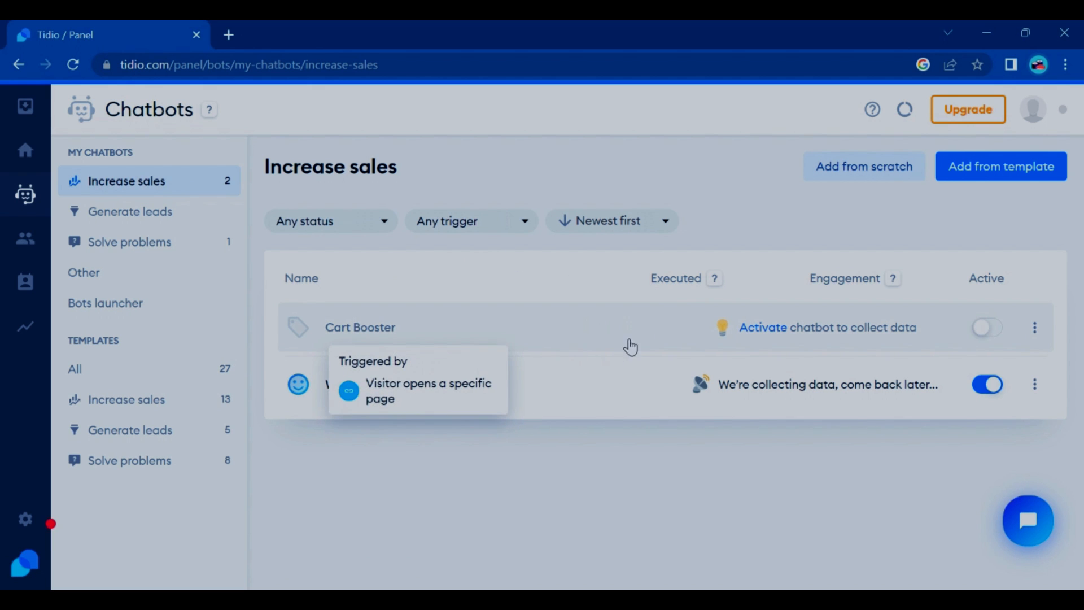
mouse_move(579, 300)
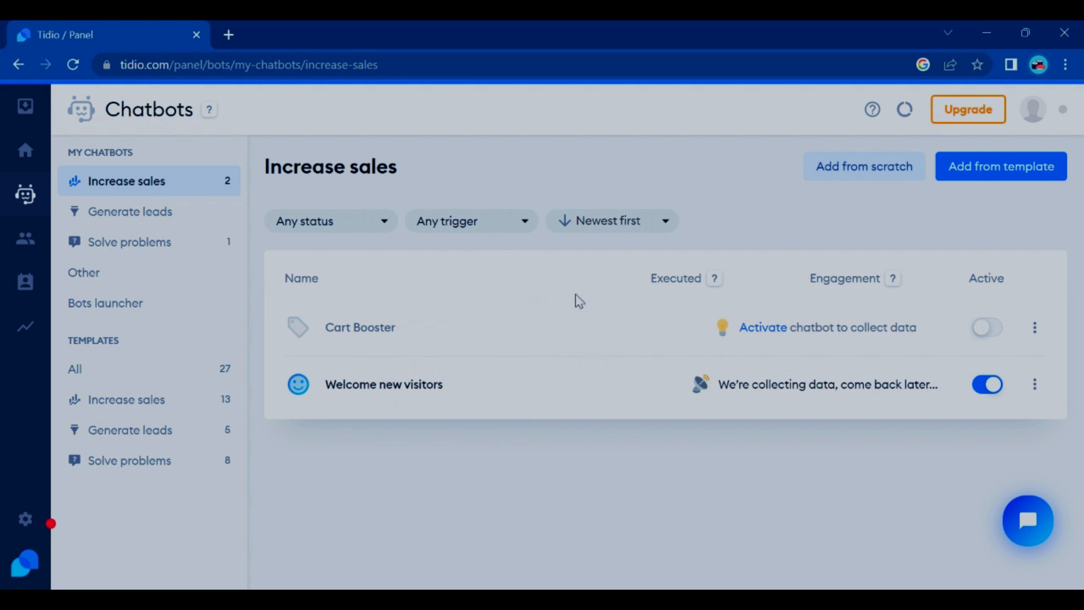
mouse_move(501, 298)
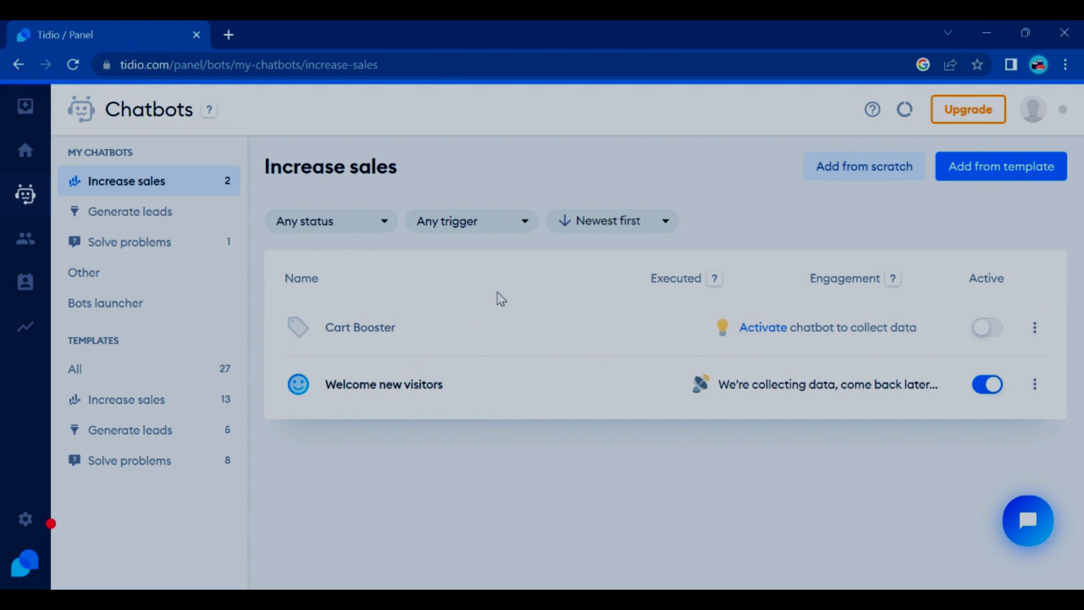
mouse_move(829, 248)
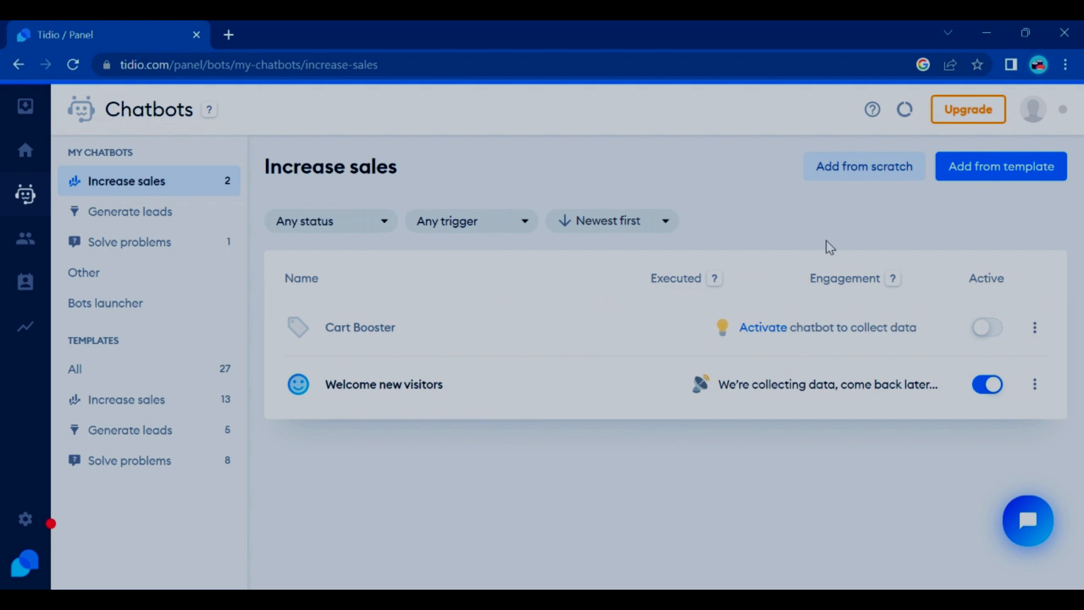
mouse_move(863, 173)
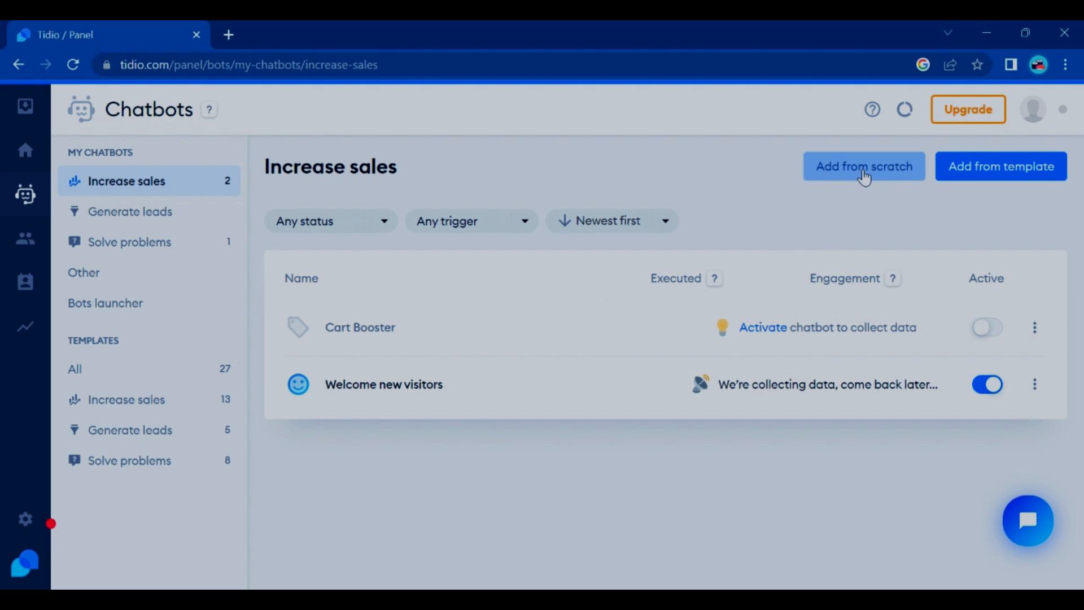
Start a blank bot asking 'Do you need any help with the form?' with a Yes reply, transfer message off
left_click(863, 166)
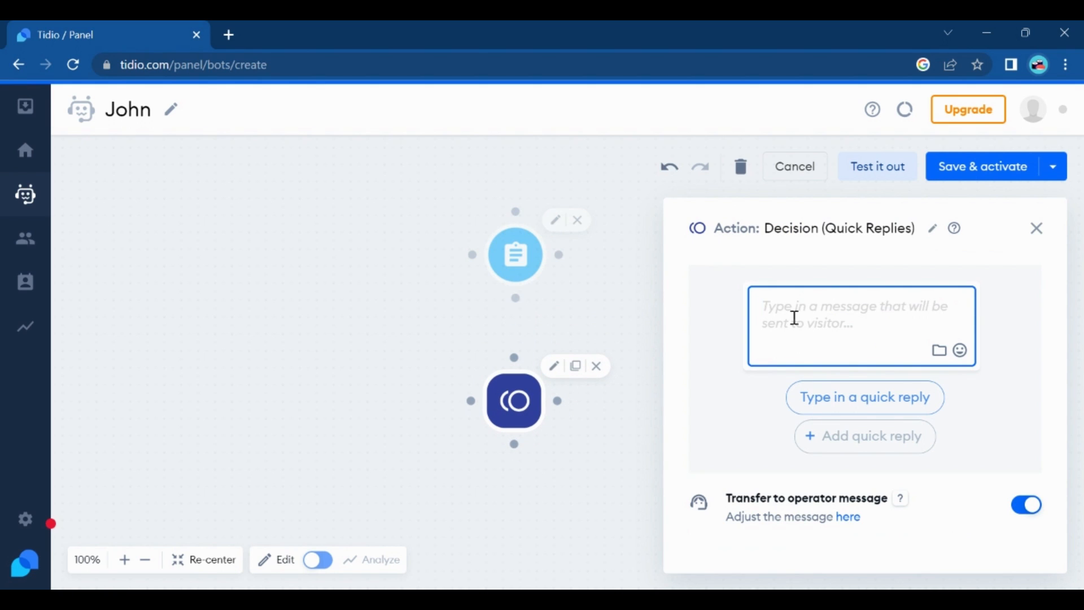
mouse_move(840, 355)
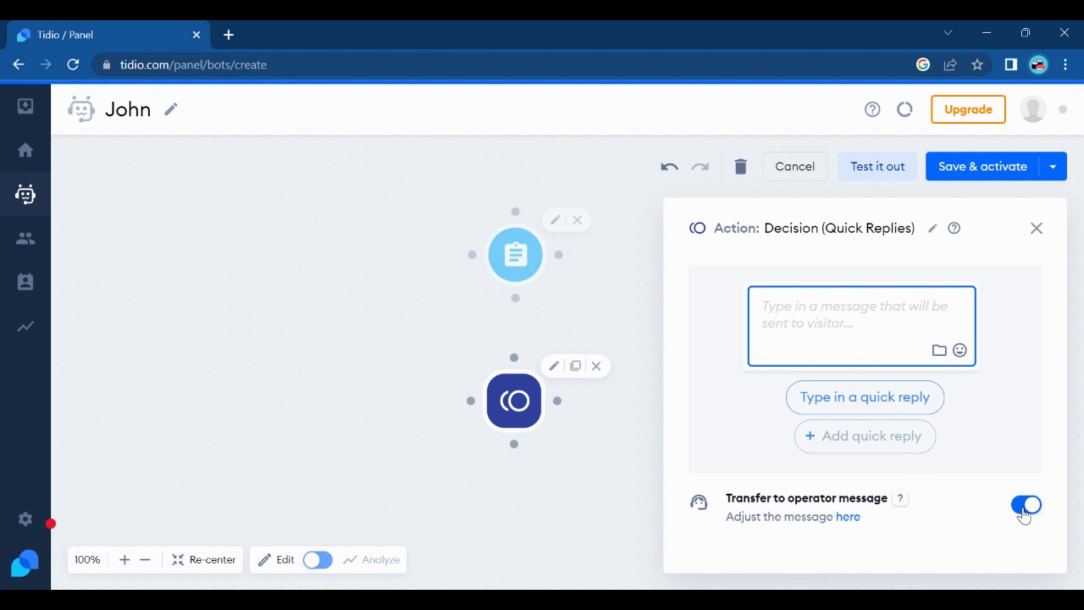
left_click(1026, 505)
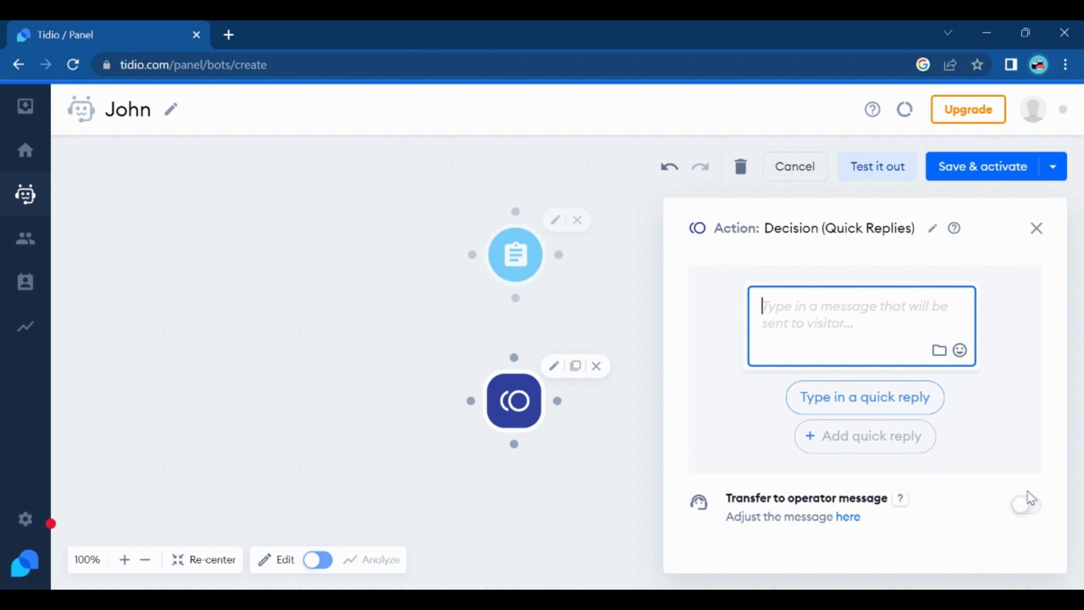
mouse_move(588, 337)
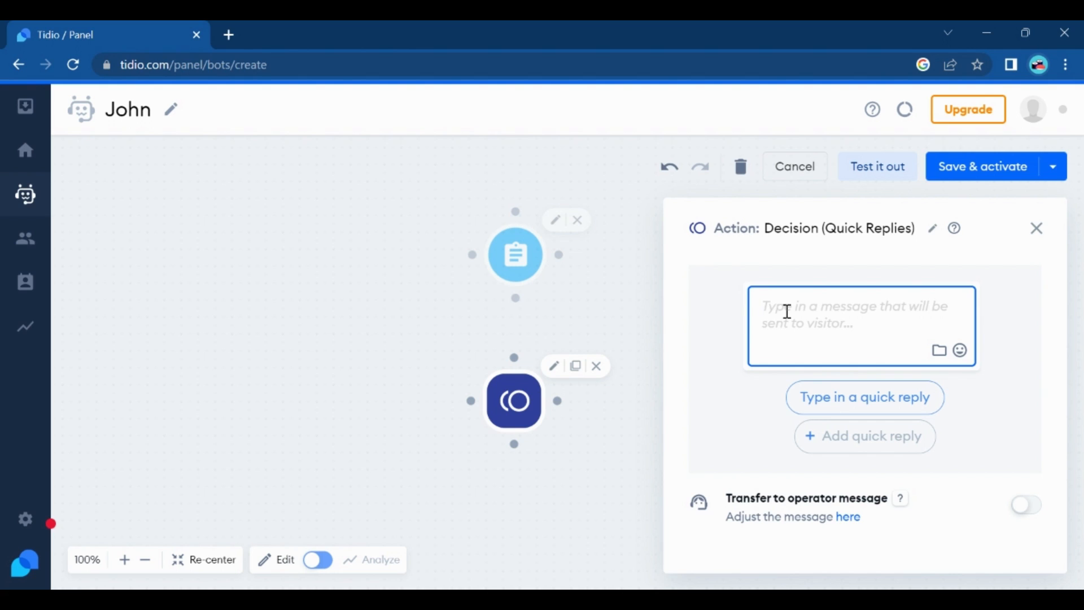
type("Do you nee")
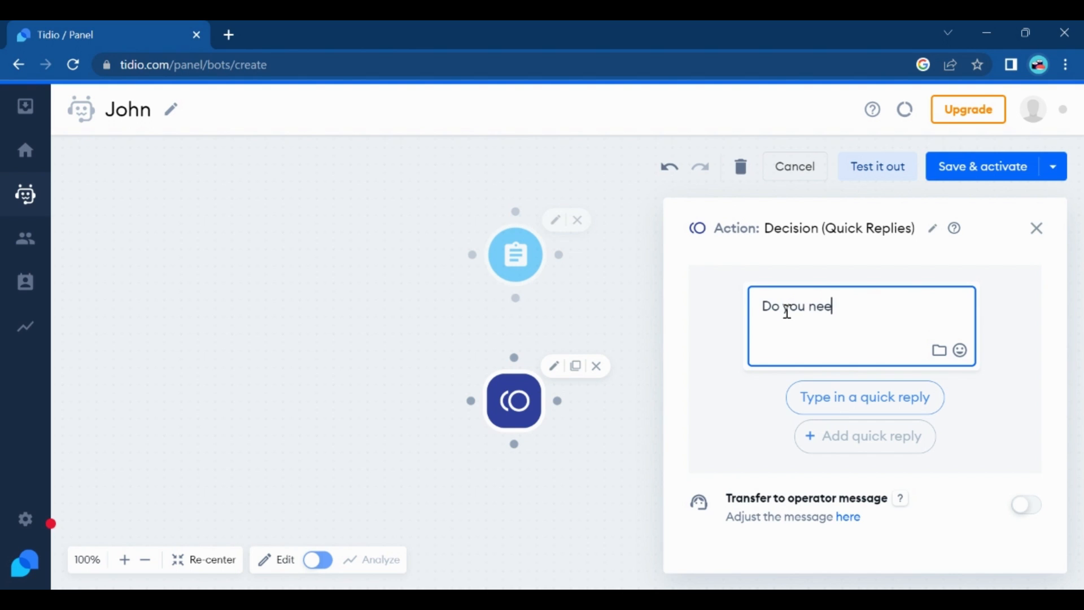
type("d any he")
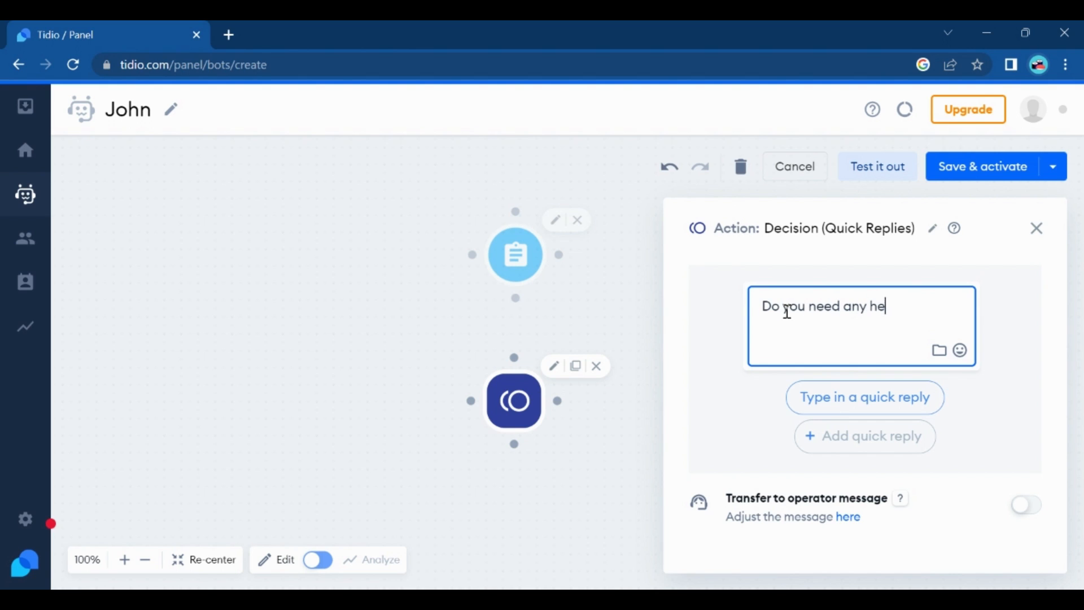
type("lp with the for")
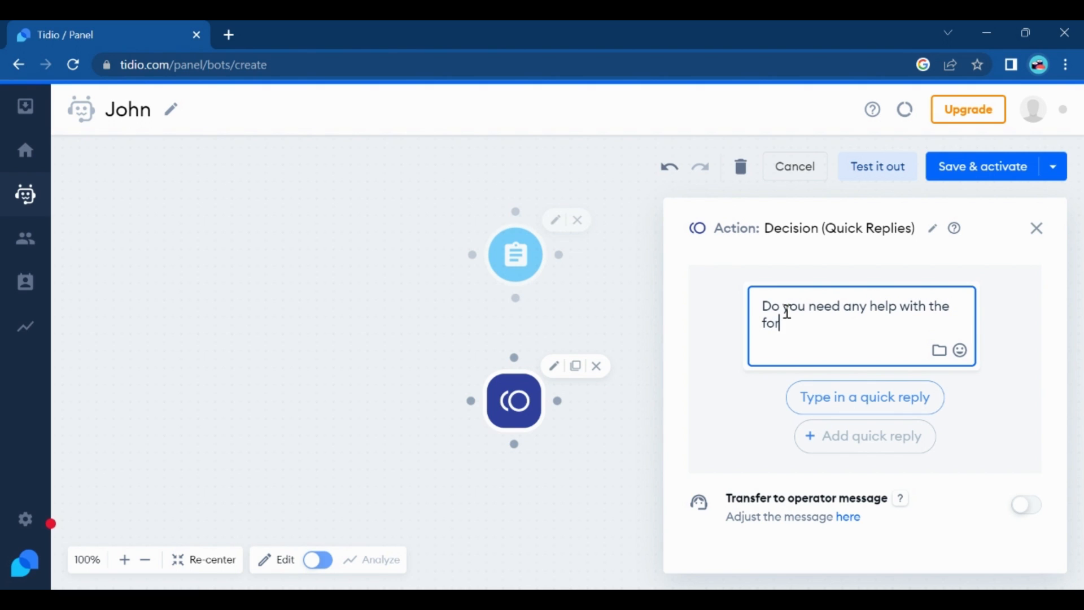
type("m?")
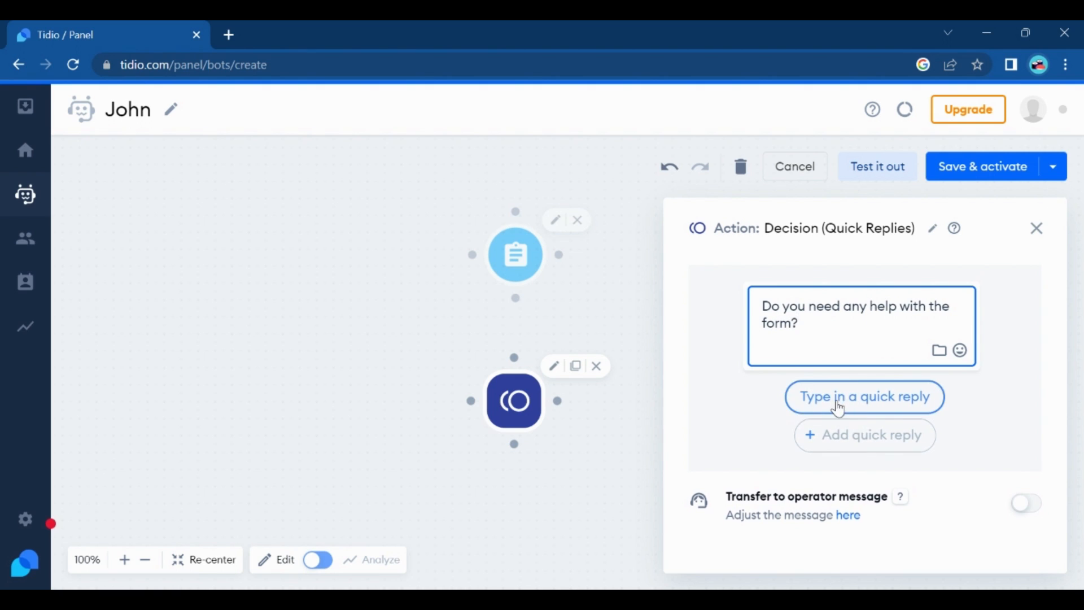
left_click(864, 396)
type("Yes")
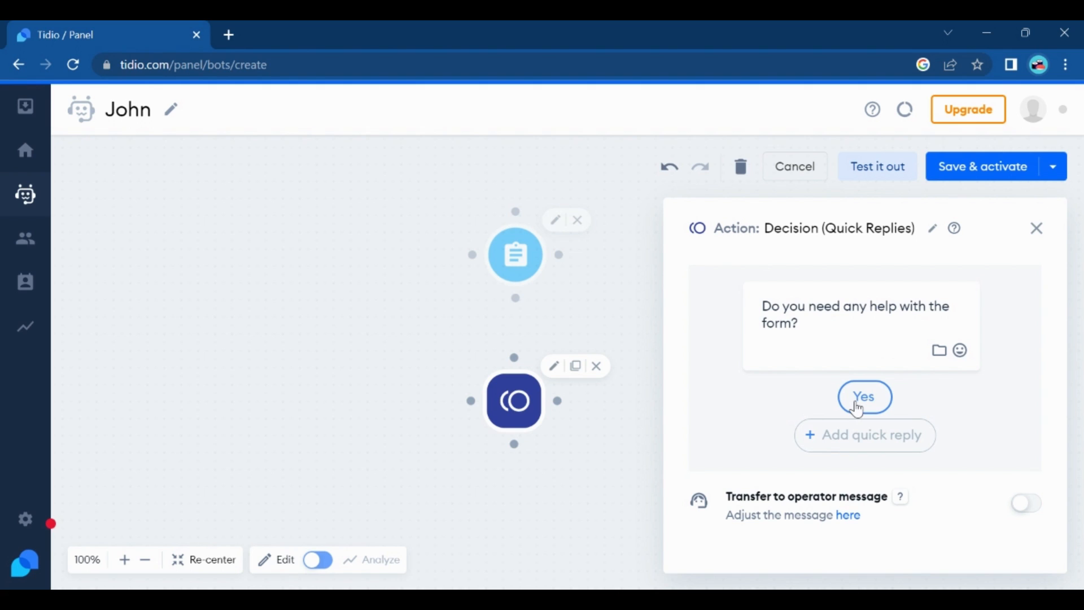
left_click(865, 434)
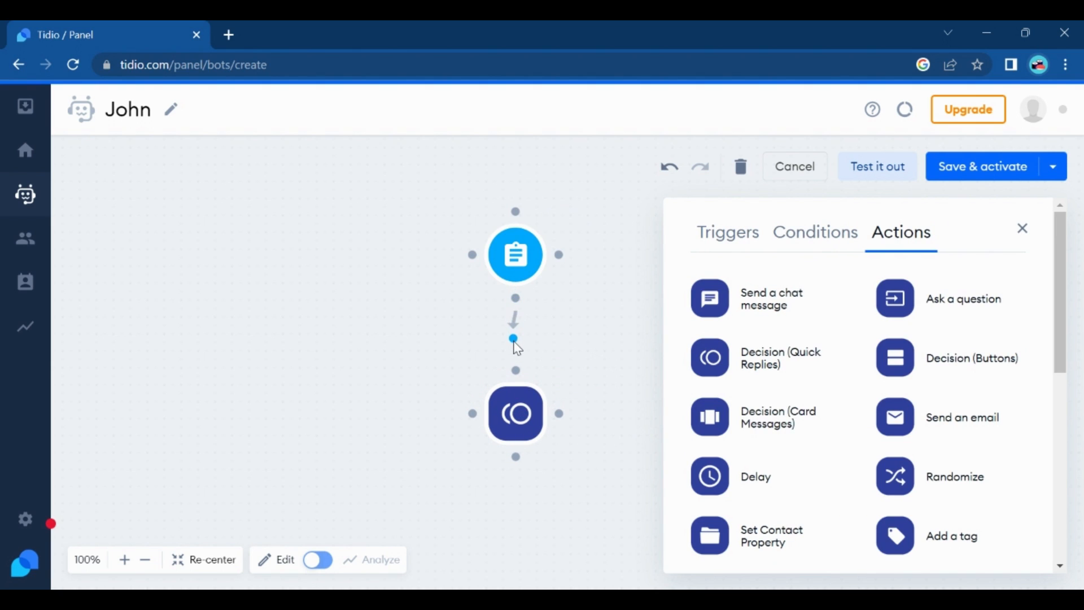
Add a No quick reply beside Yes and close the decision's settings panel
left_click(515, 413)
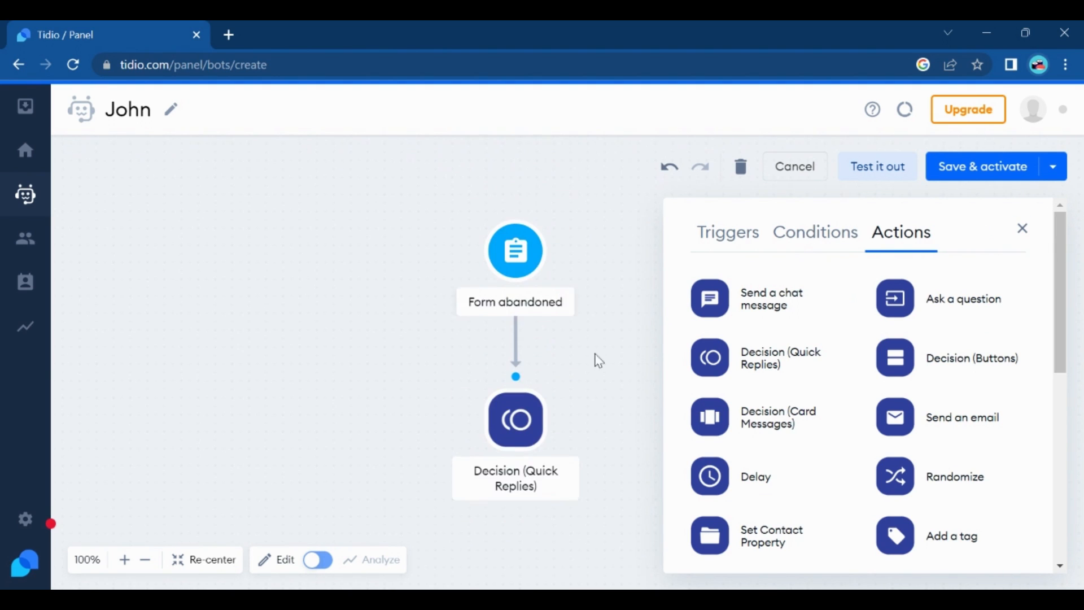
left_click(515, 420)
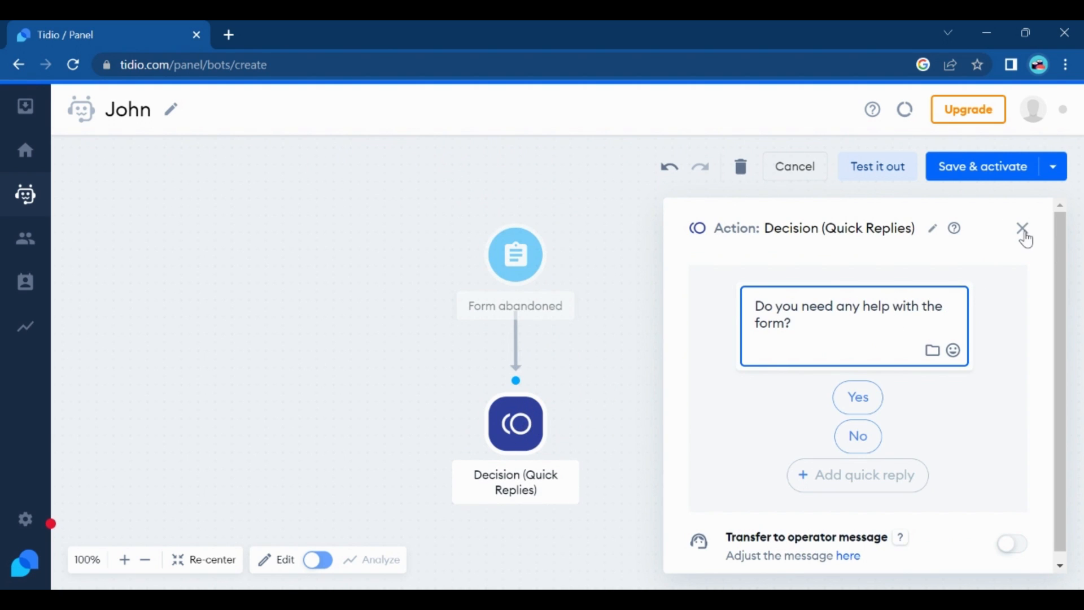
left_click(1023, 228)
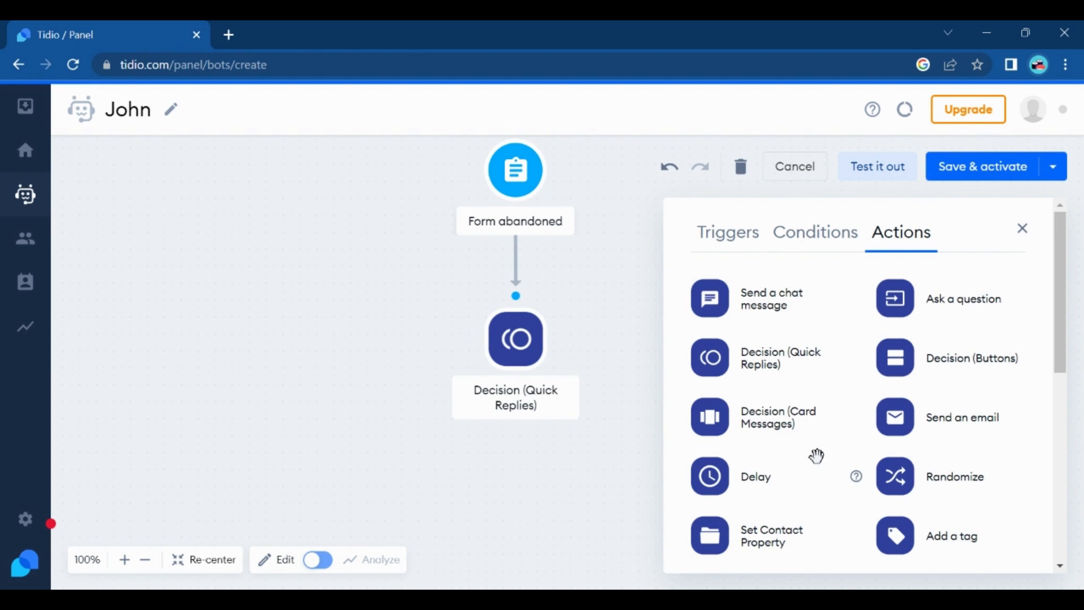
mouse_move(818, 504)
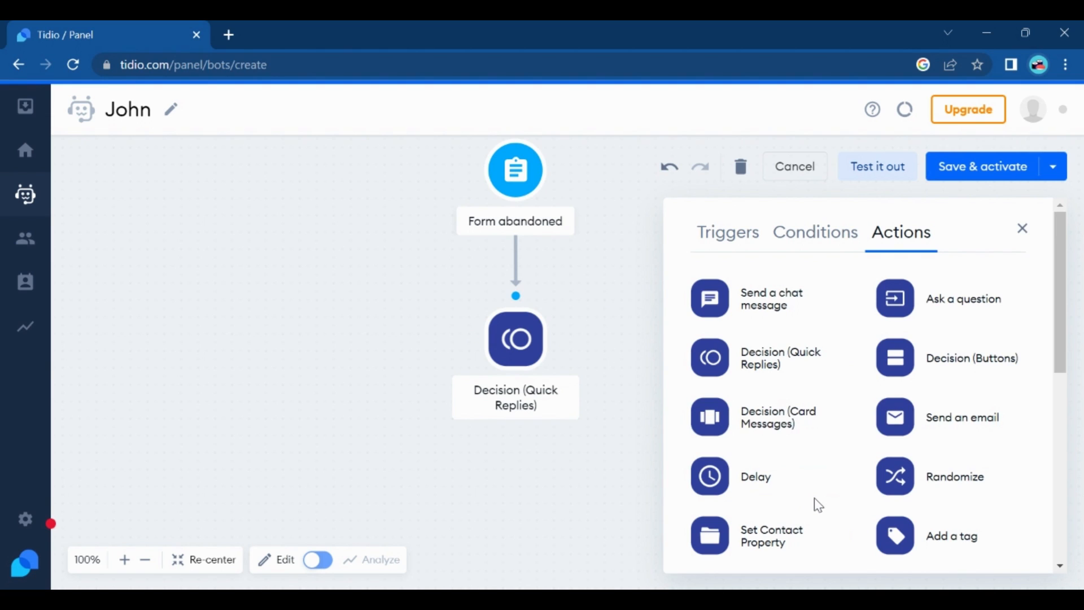
mouse_move(909, 455)
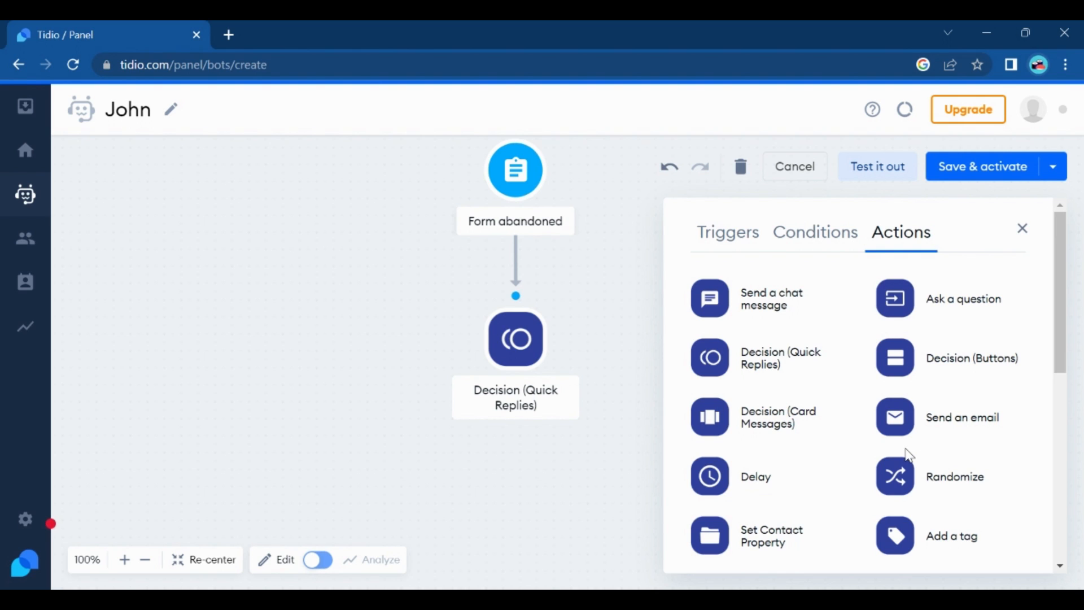
mouse_move(730, 303)
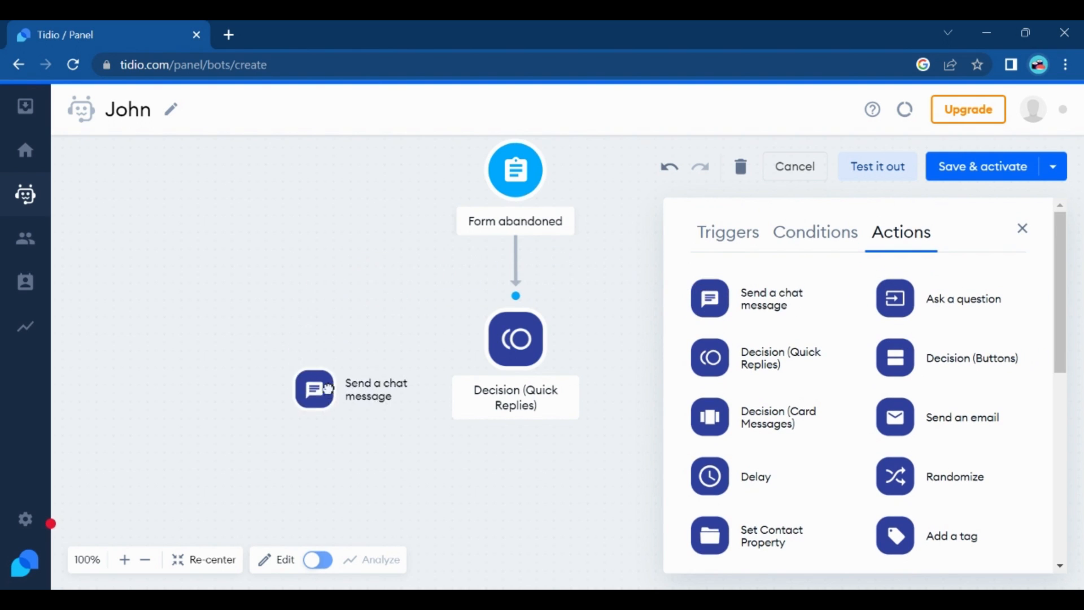
Write the No-branch chat message 'No problem, thanks again for the visi…'
left_click(314, 389)
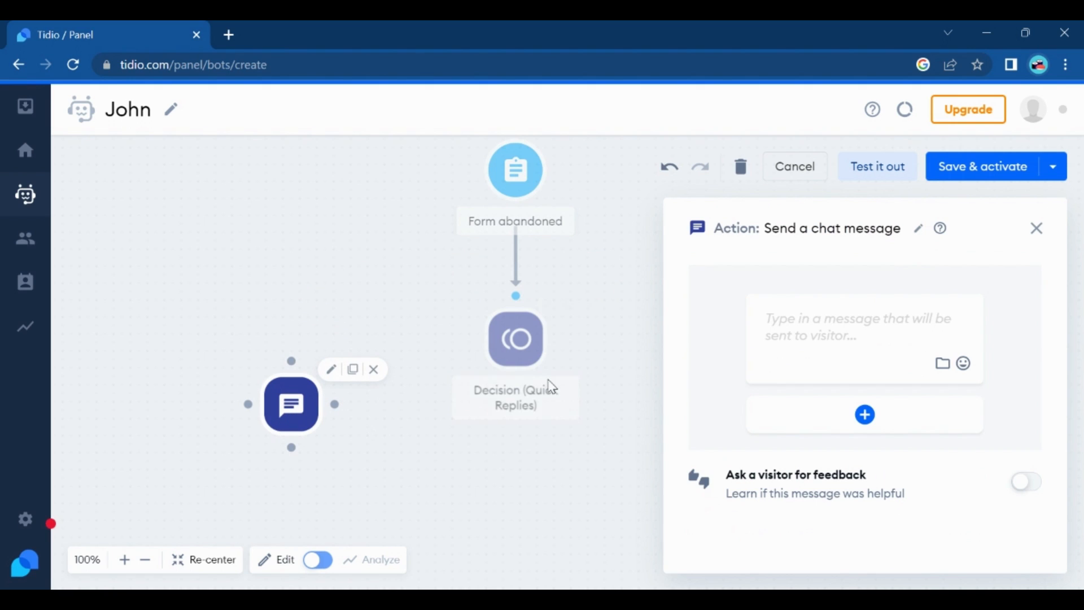
type("No")
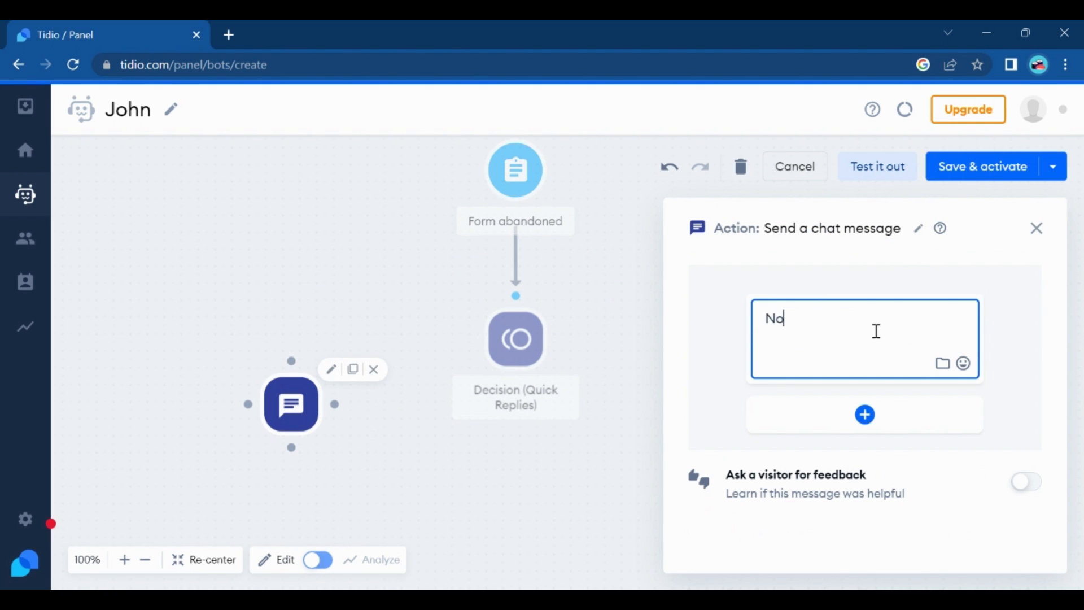
type("problem")
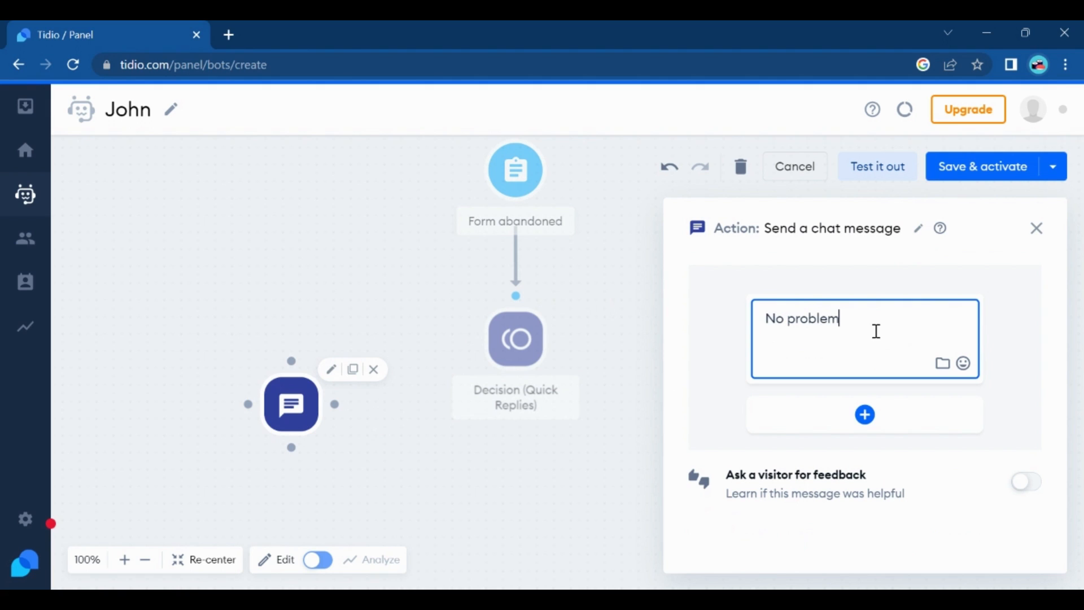
type(", thanks")
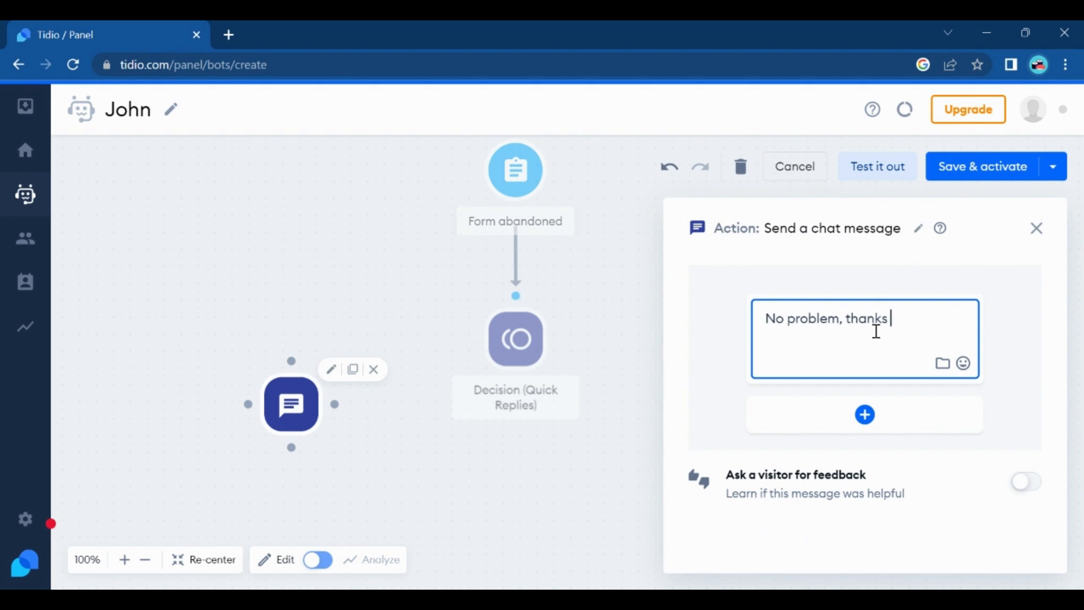
type("again for the visi")
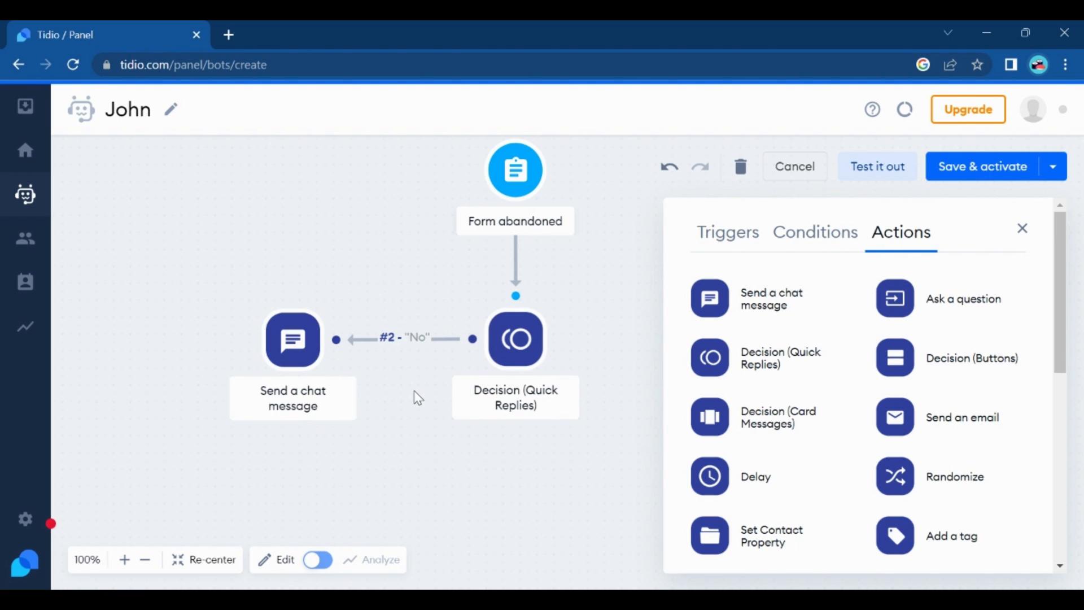
Place a Notify Operators action on the canvas, linked to the decision's Yes reply
left_click(515, 338)
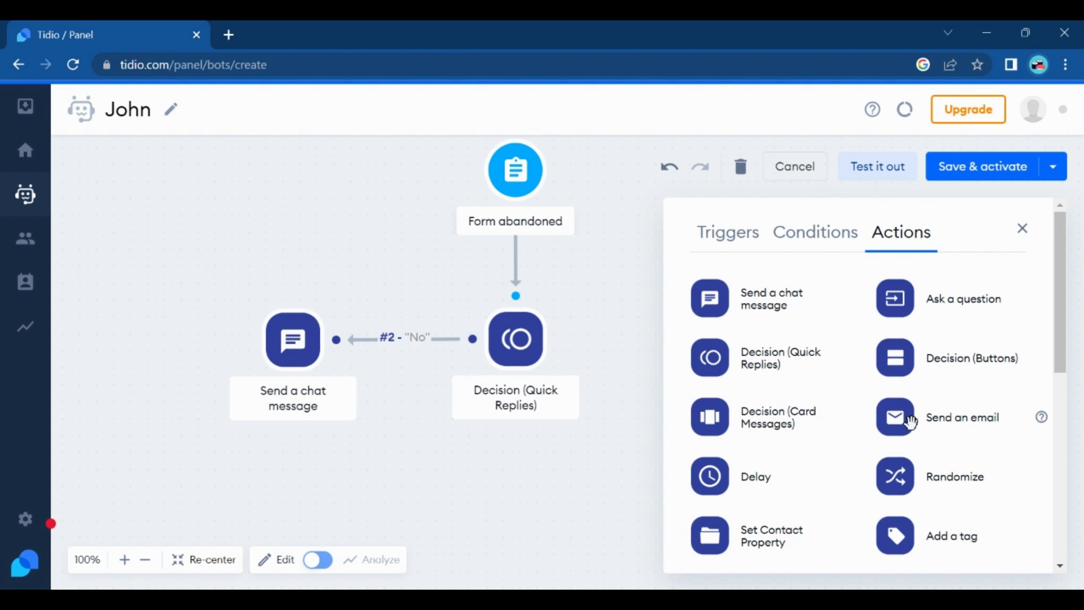
mouse_move(797, 403)
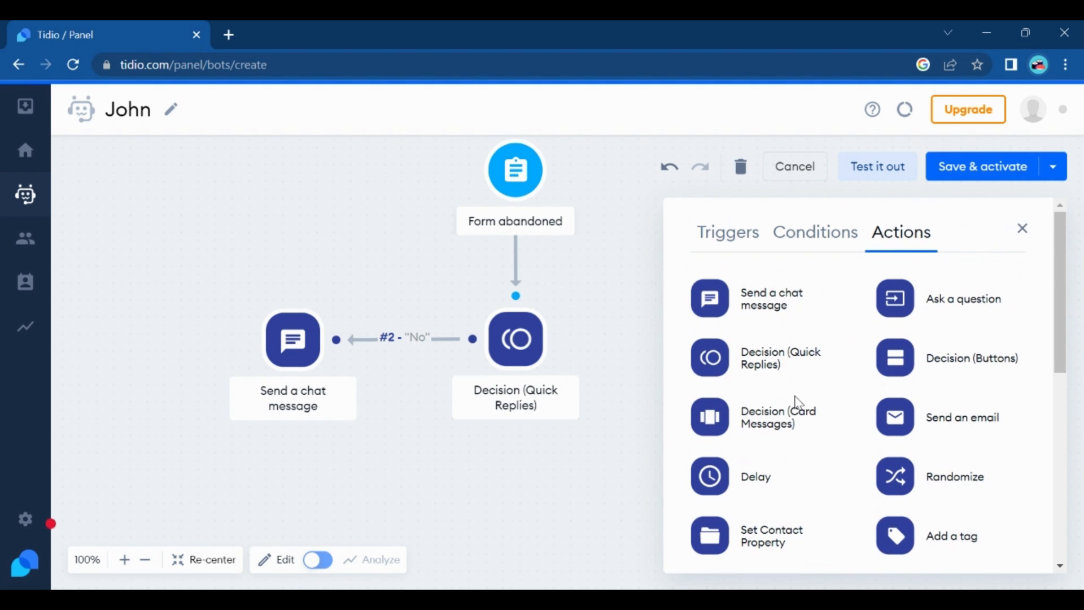
scroll("down", 3)
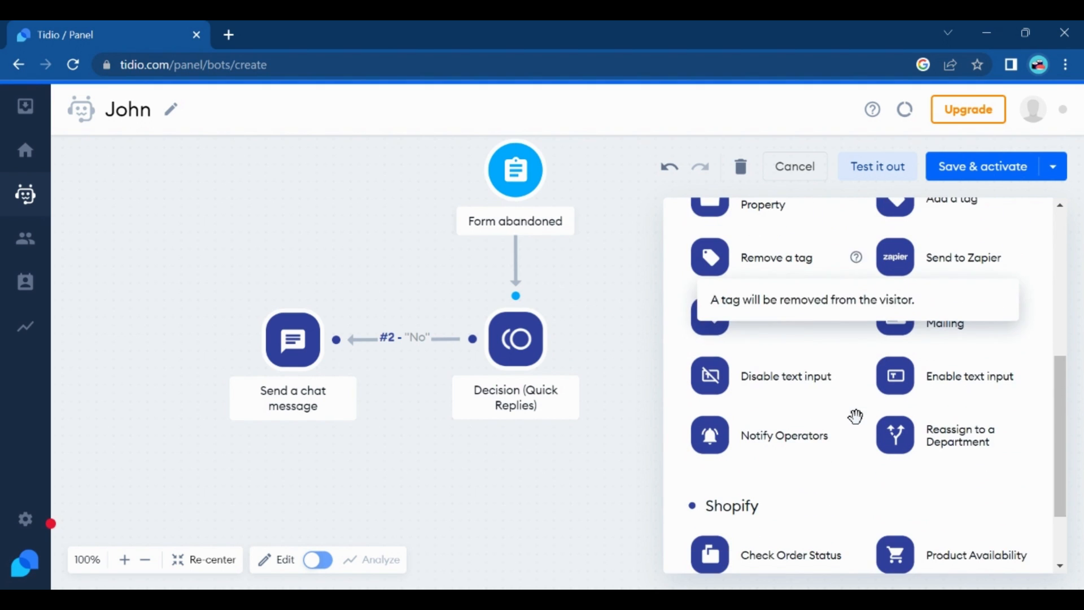
scroll("up", 3)
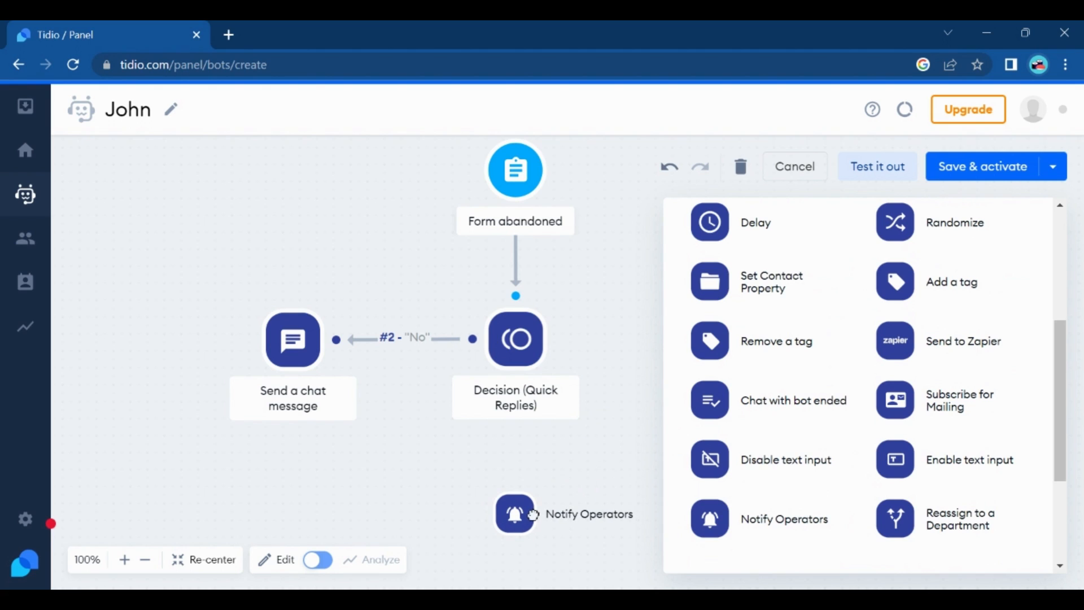
left_click(515, 514)
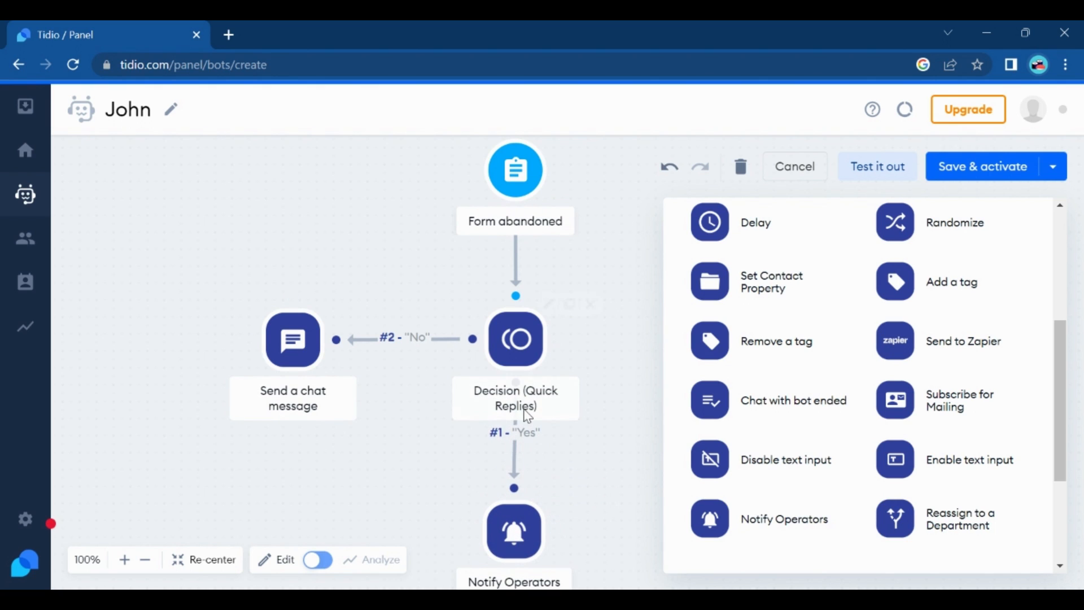
left_click(293, 339)
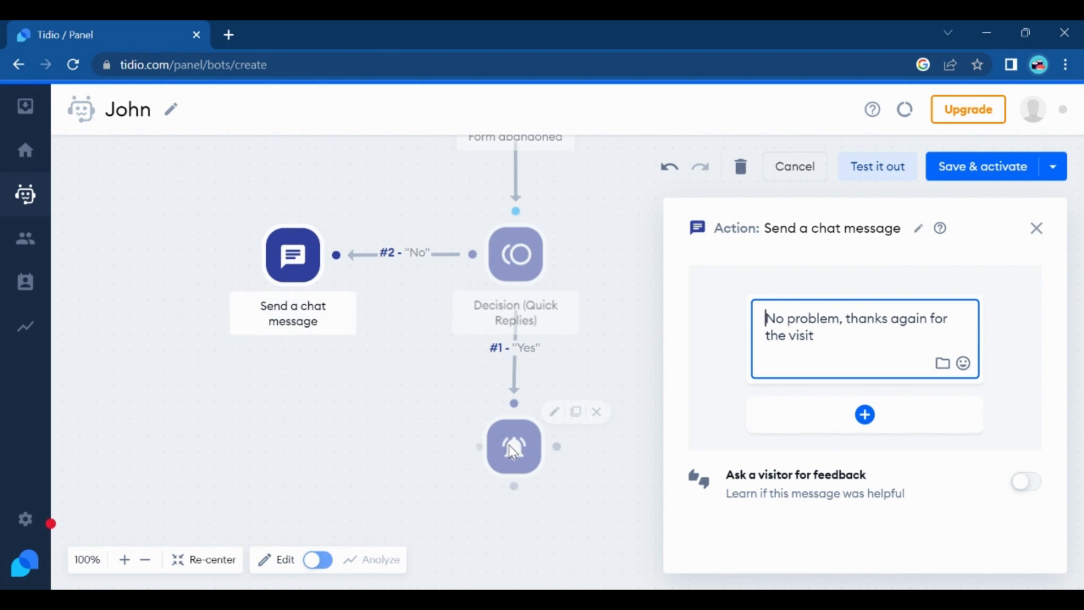
left_click(514, 446)
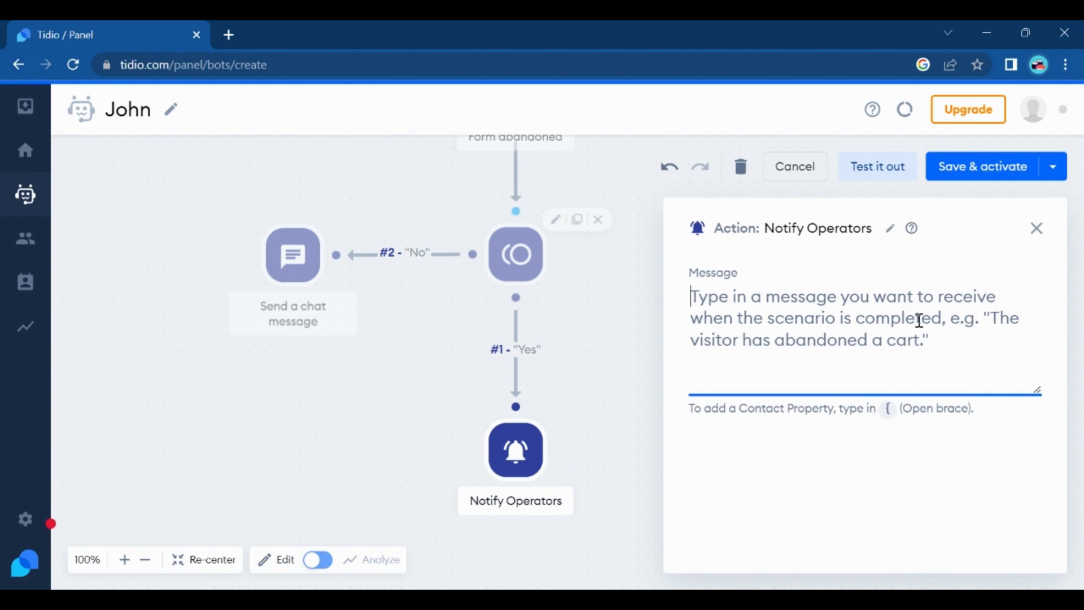
mouse_move(797, 328)
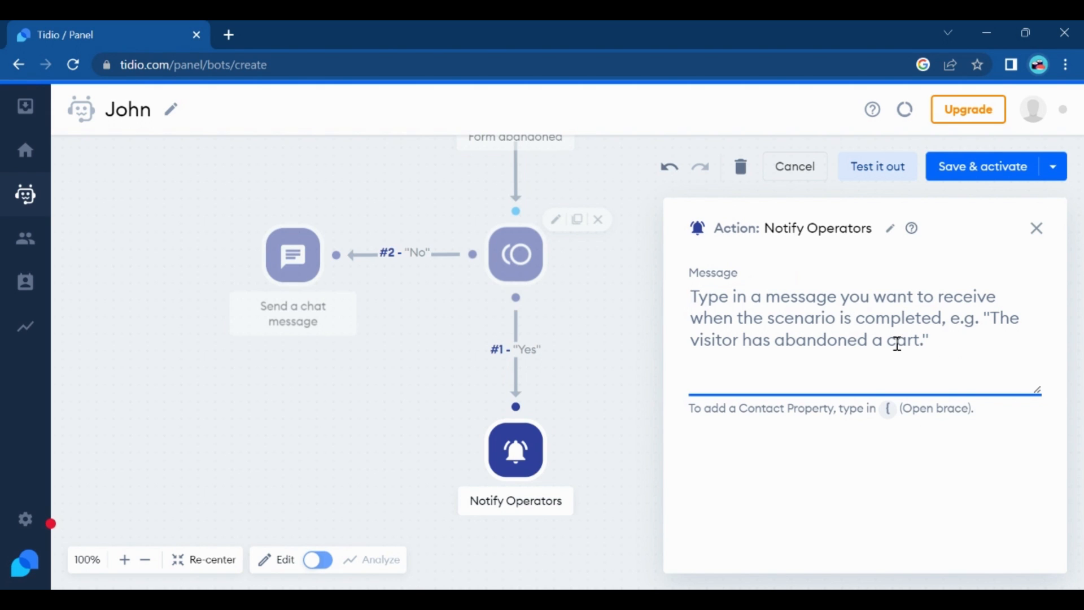
Inspect the chat message and Notify Operators steps, revealing the empty message warning
left_click(292, 254)
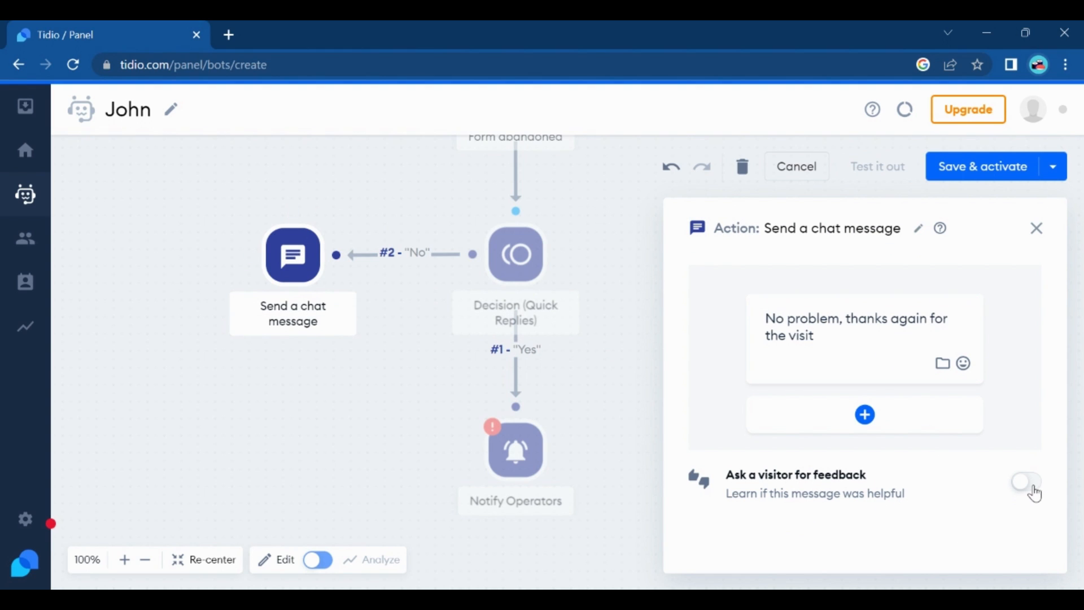
left_click(1026, 482)
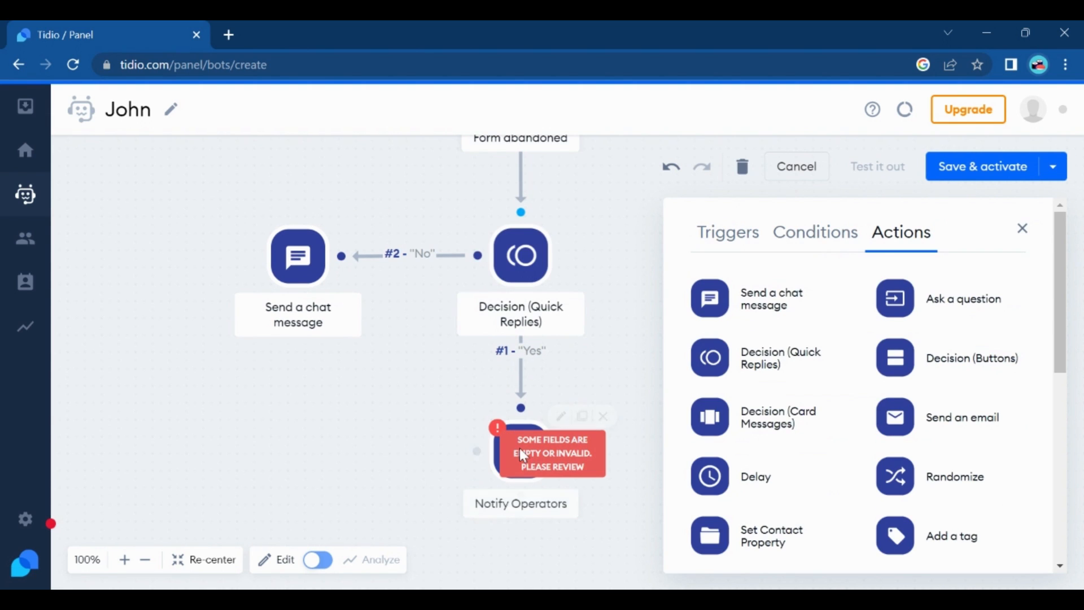
mouse_move(503, 445)
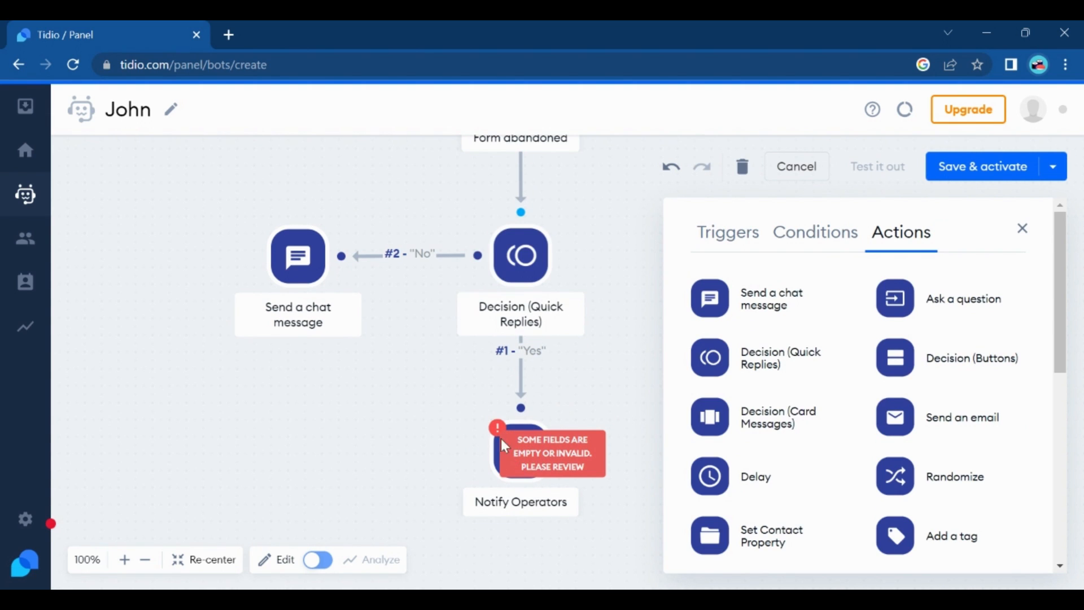
left_click(546, 453)
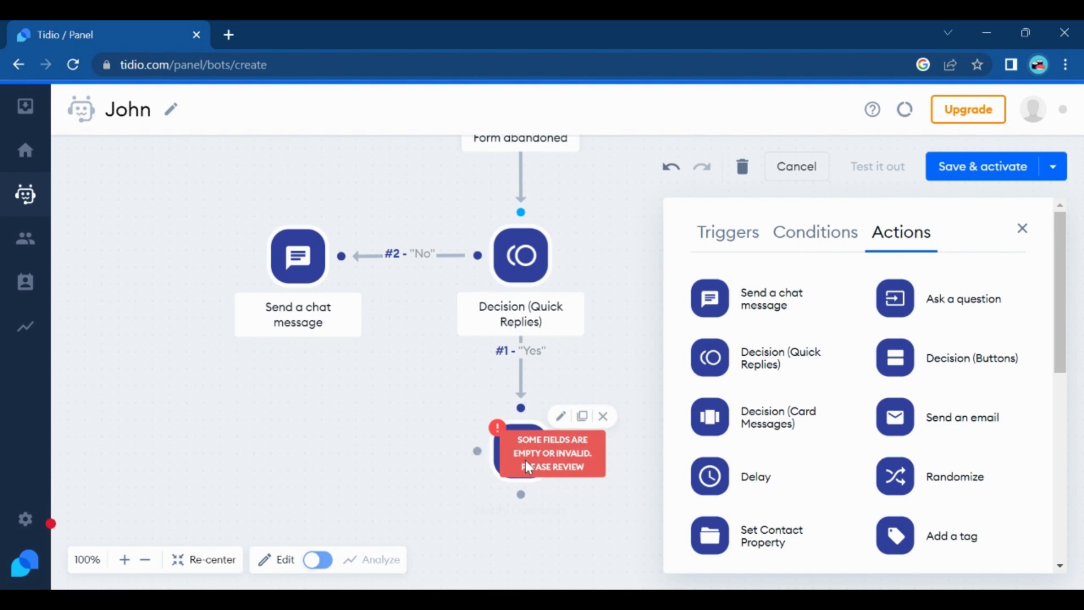
left_click(521, 452)
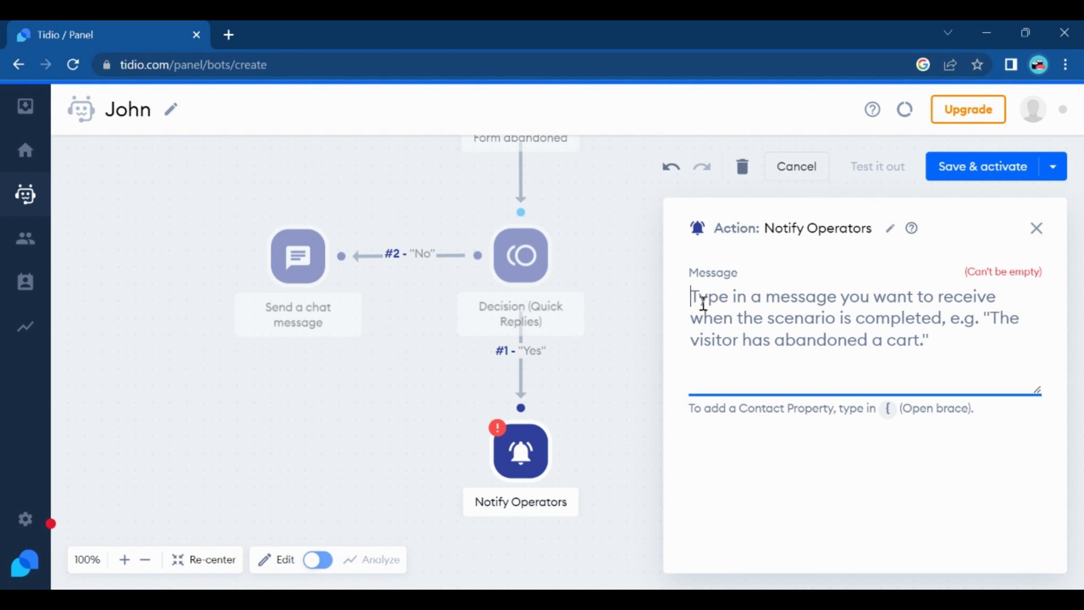
Enter 'Customer needs help with a subscription form.' as the Notify Operators message
type("Customer")
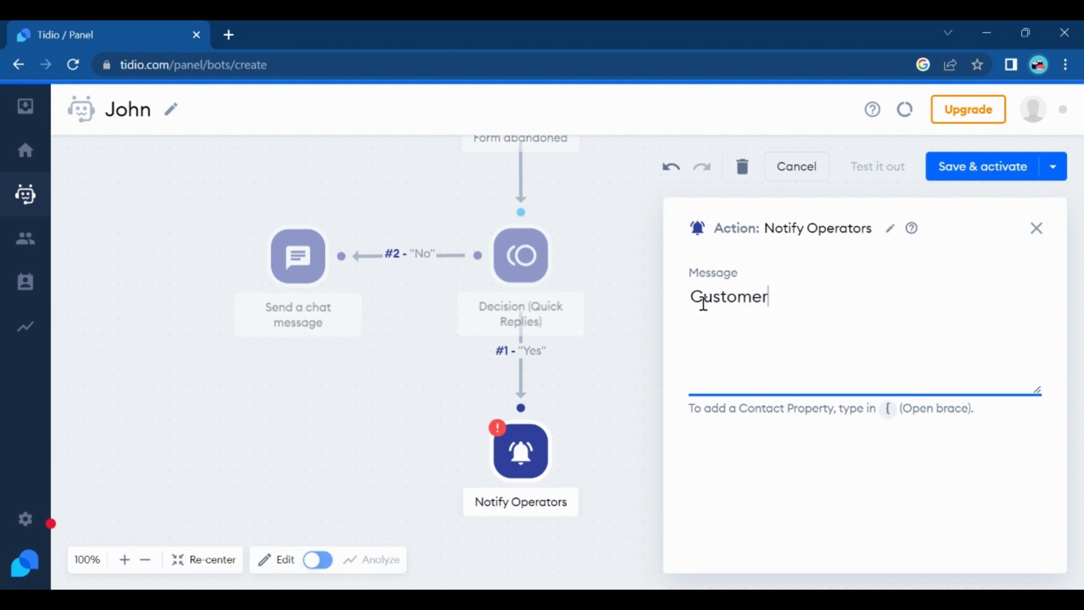
type("needs h")
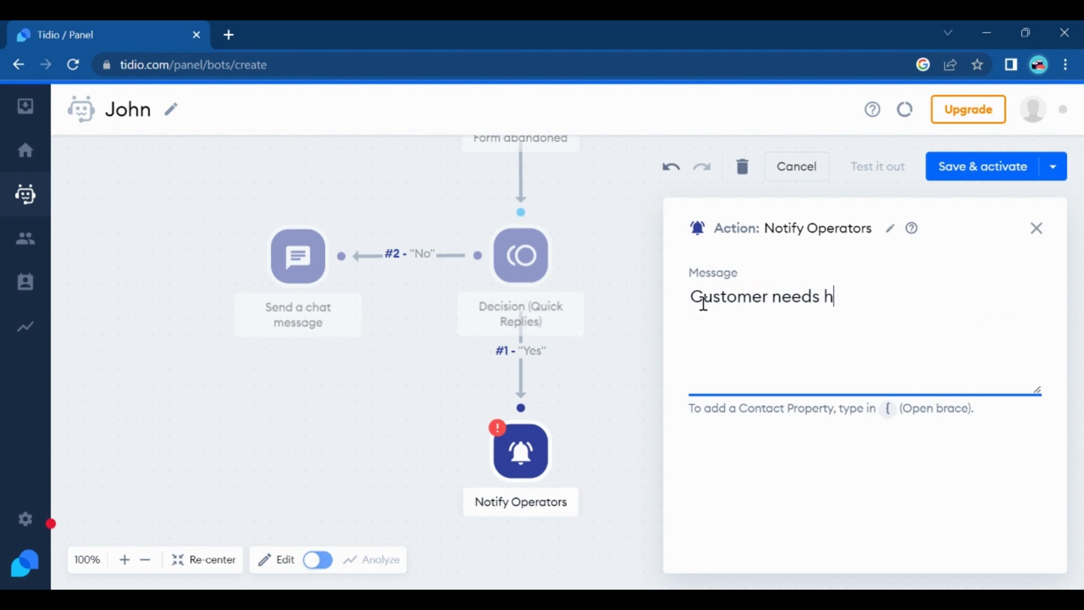
type("elp with a sub")
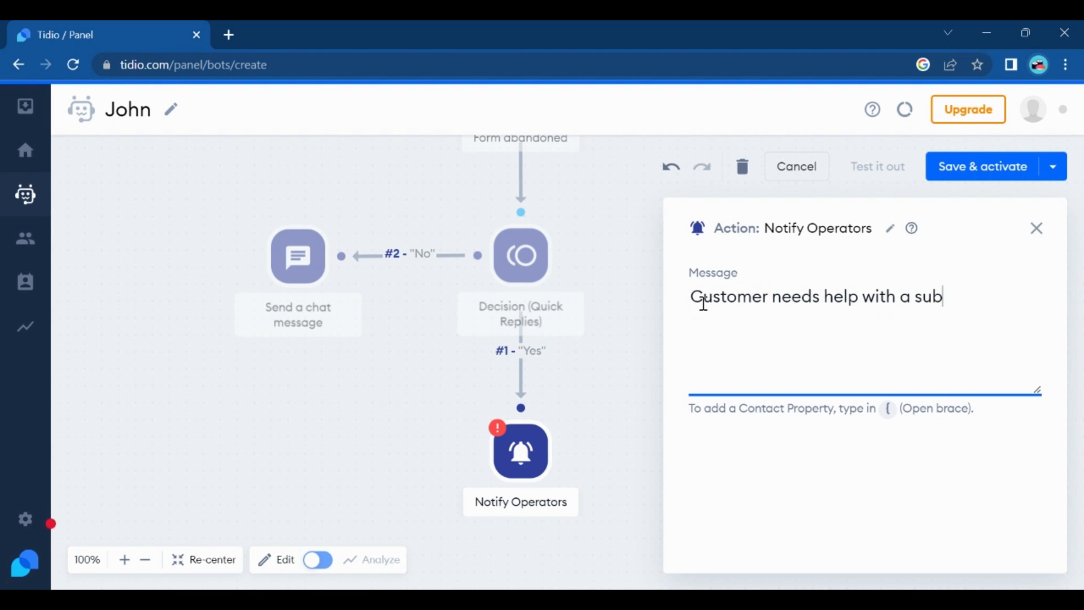
type("scription form.")
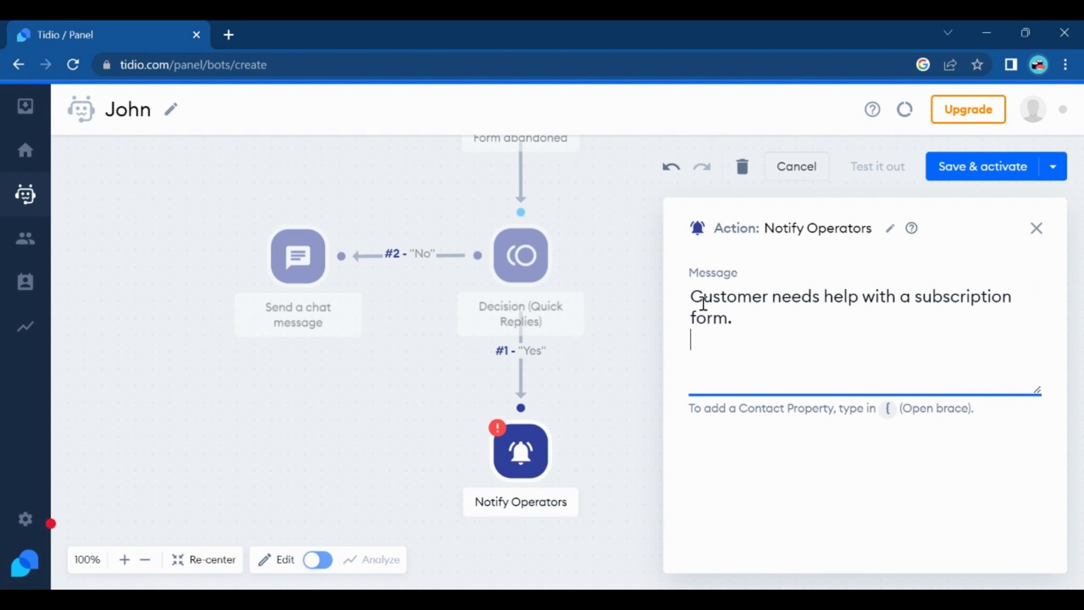
left_click(521, 256)
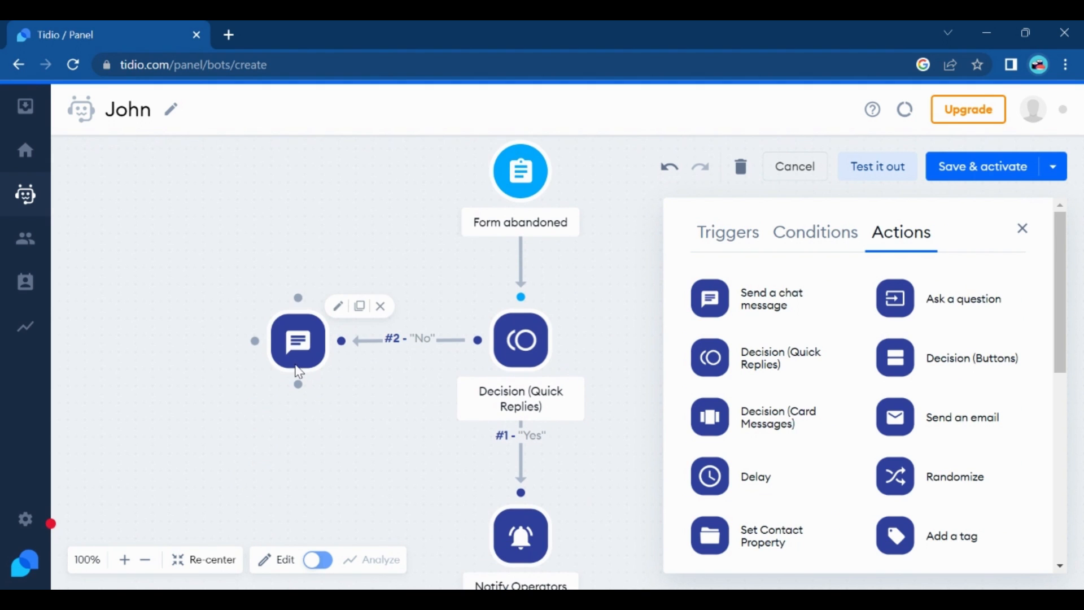
scroll("down", 3)
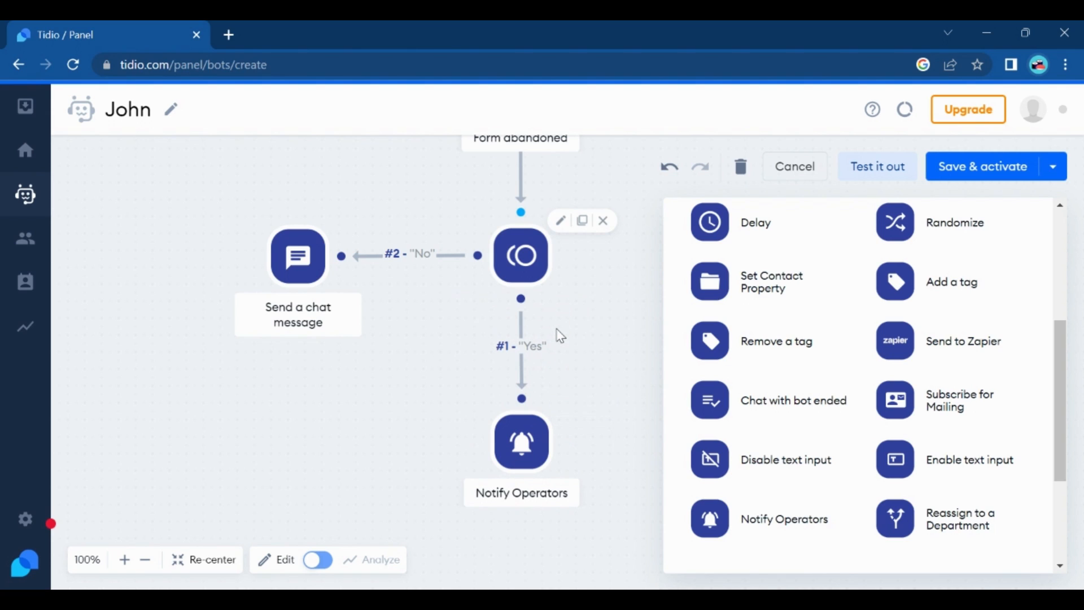
mouse_move(621, 331)
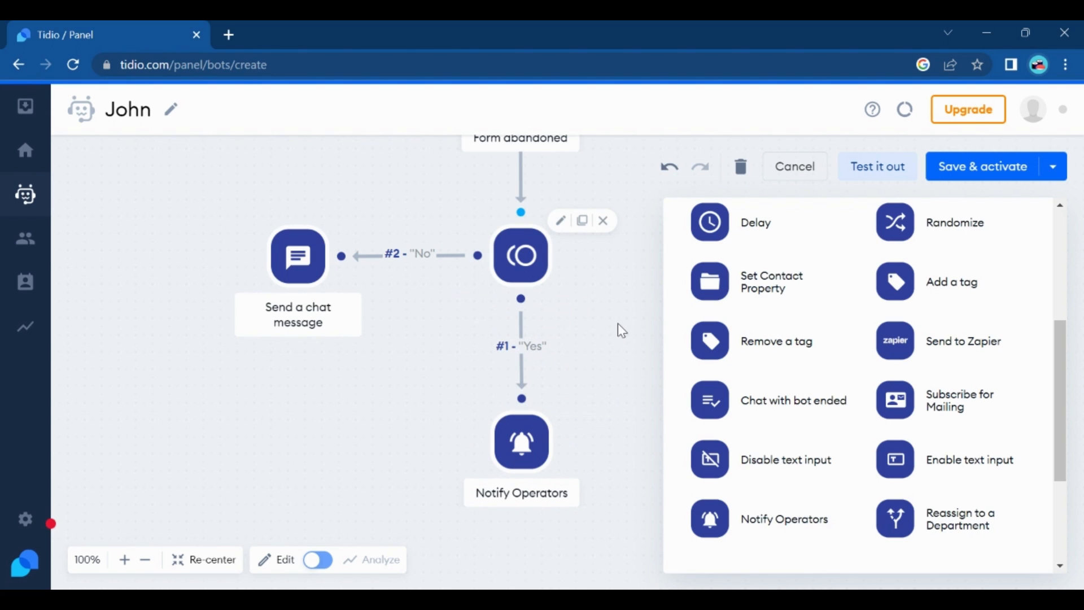
mouse_move(865, 401)
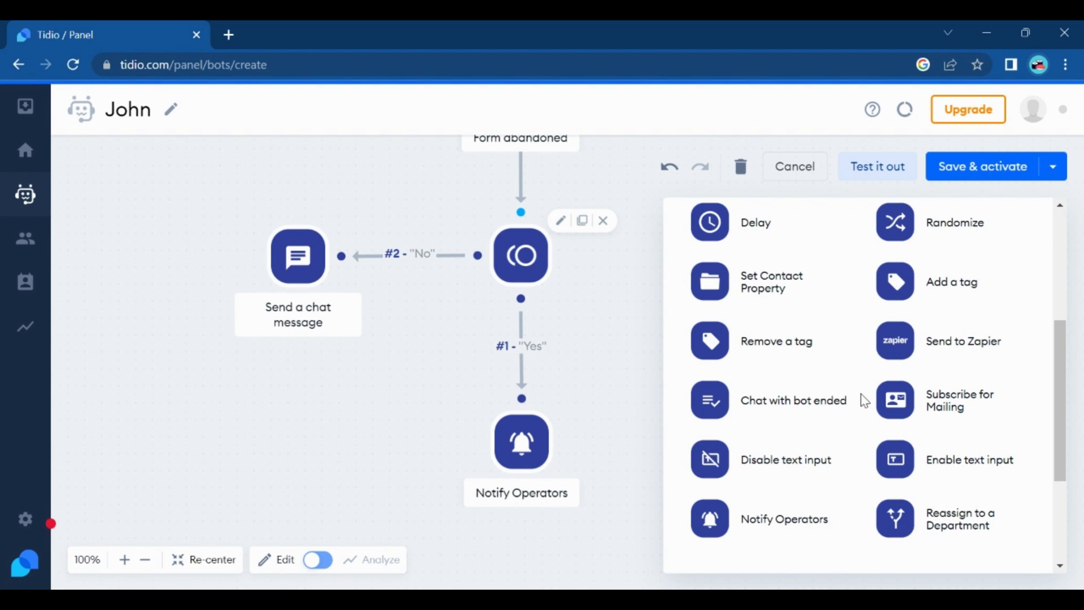
scroll("up", 3)
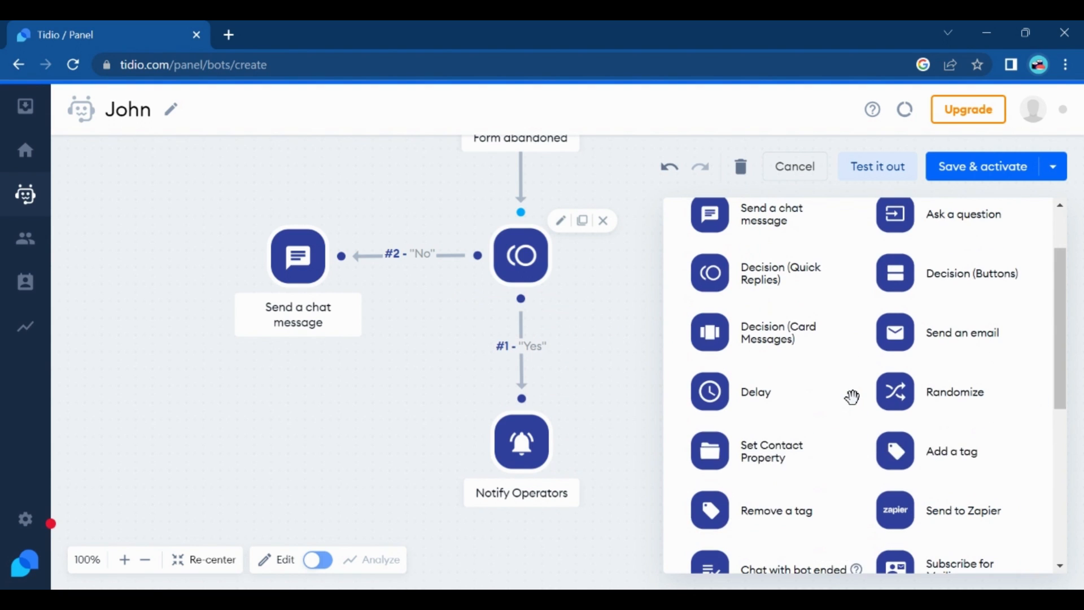
mouse_move(100, 554)
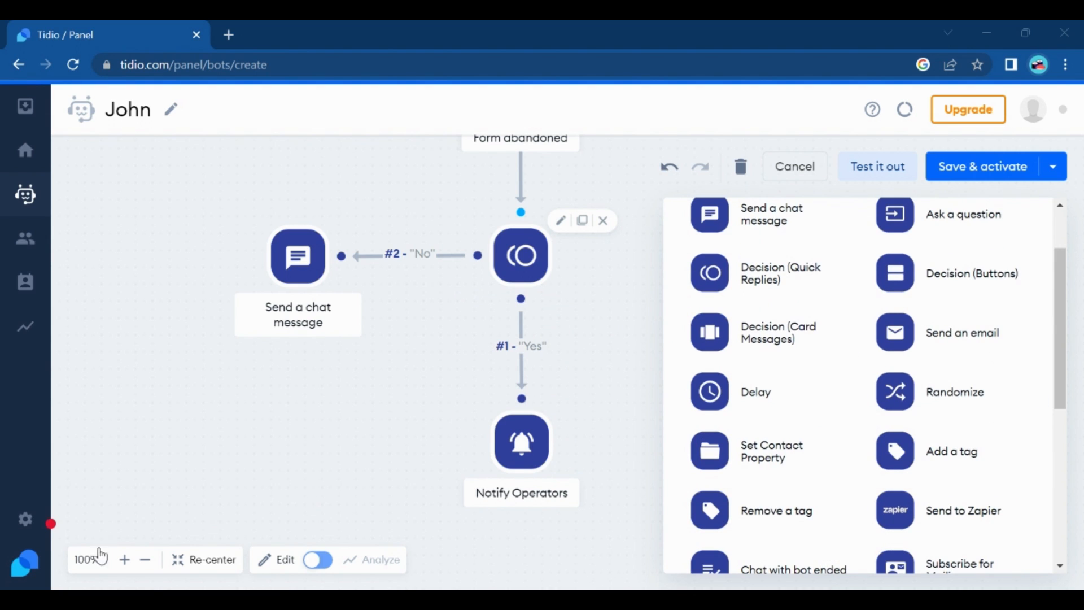
left_click(145, 559)
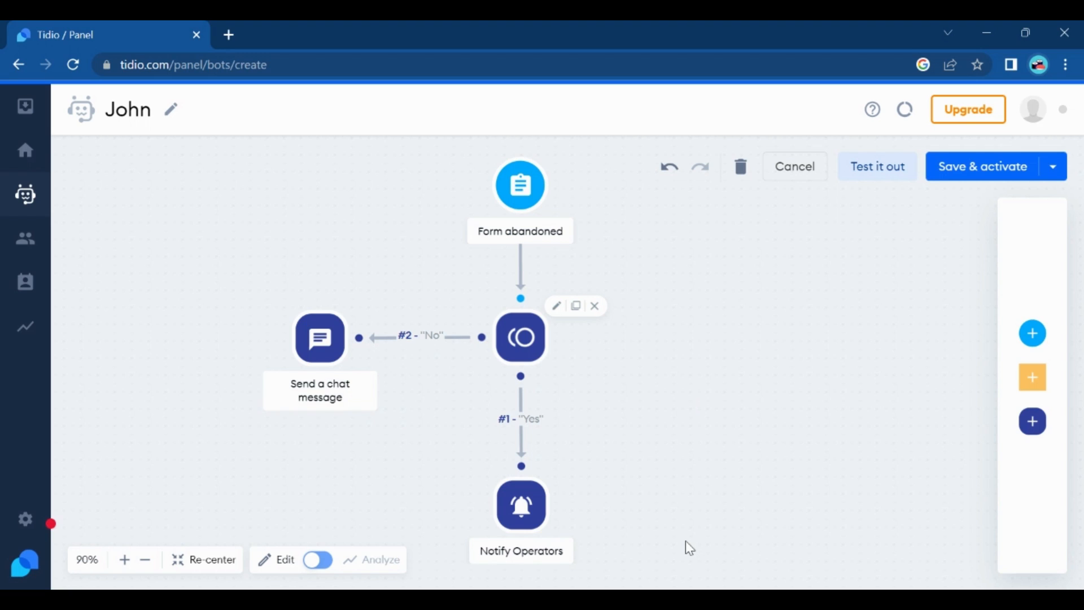
mouse_move(653, 504)
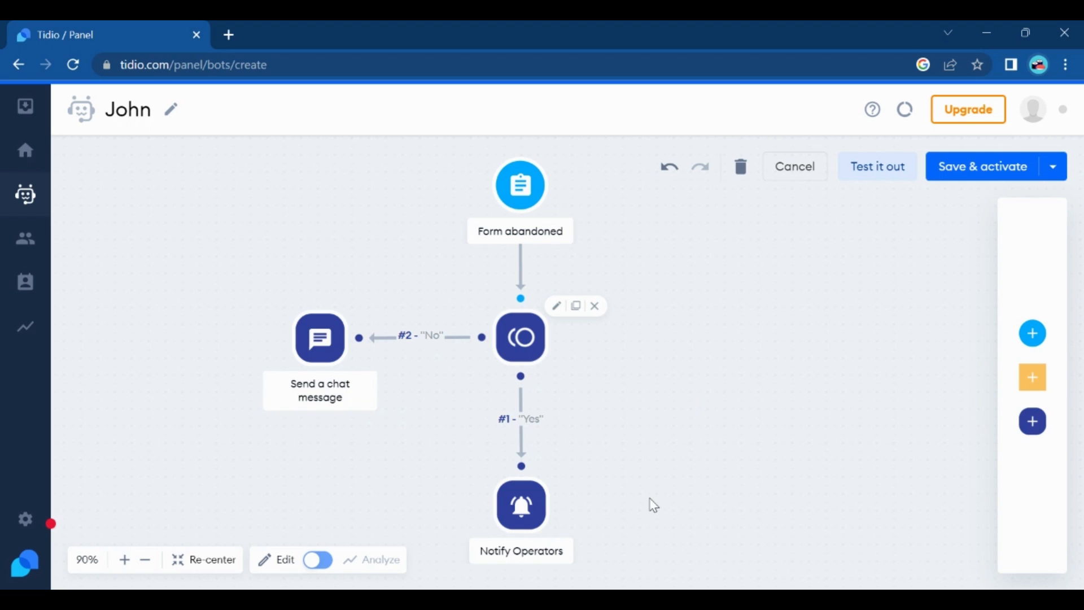
mouse_move(649, 499)
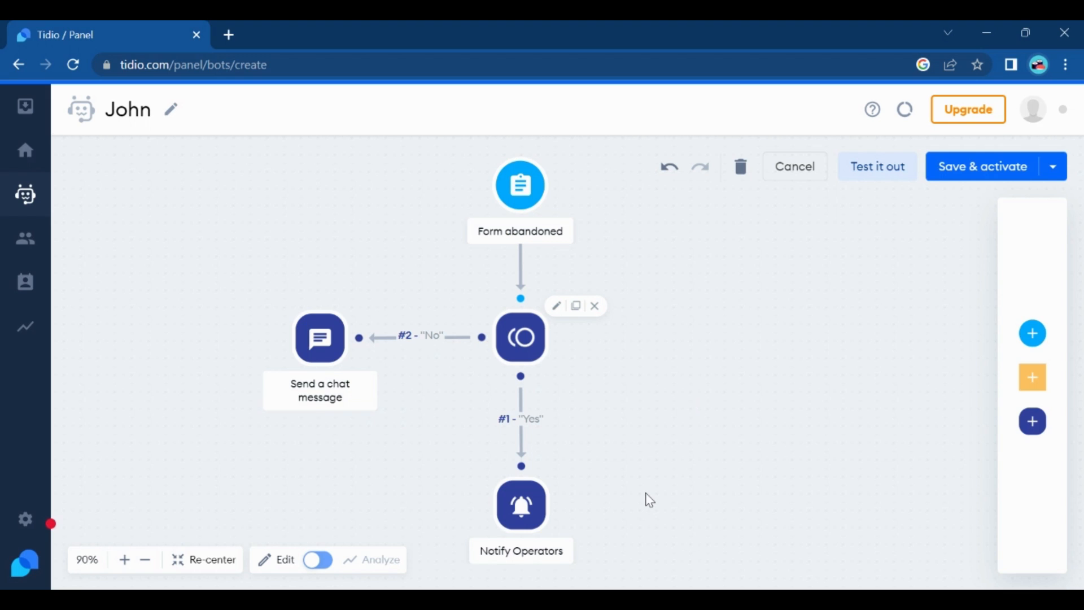
mouse_move(145, 128)
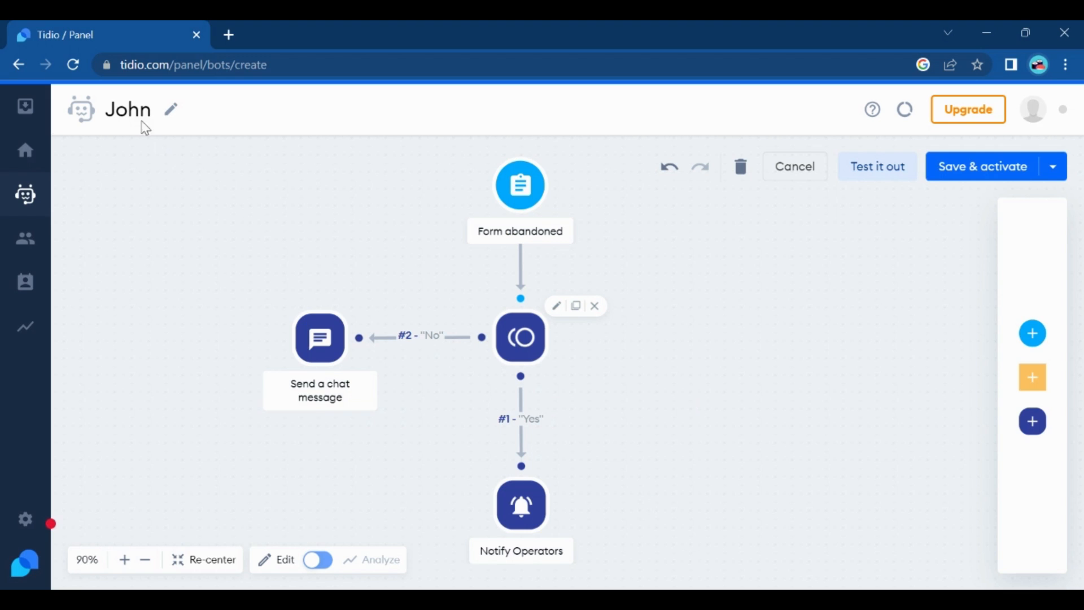
double_click(127, 109)
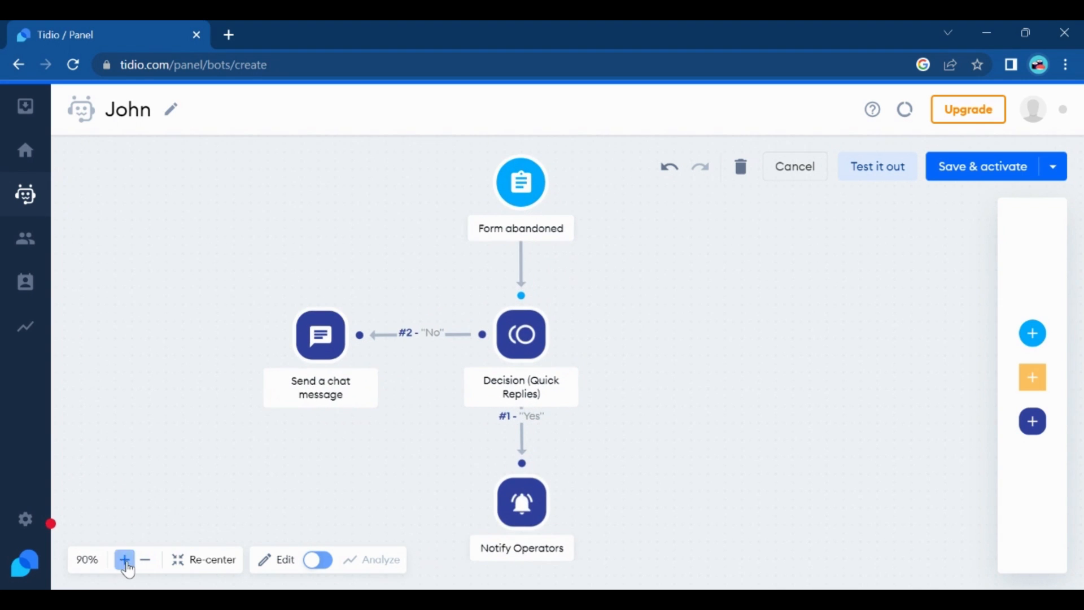
left_click(125, 560)
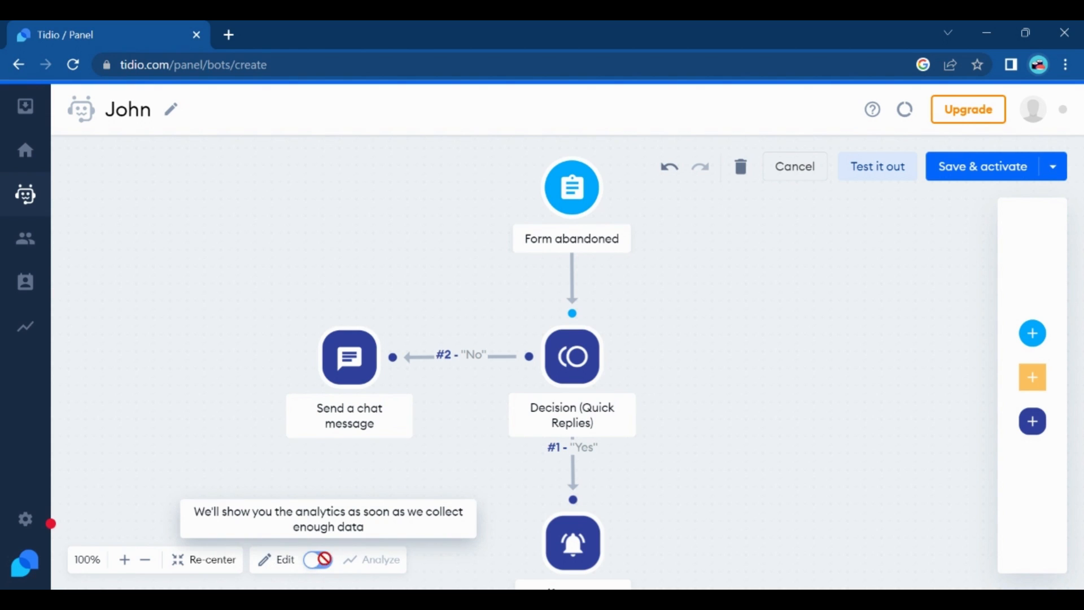
left_click(318, 560)
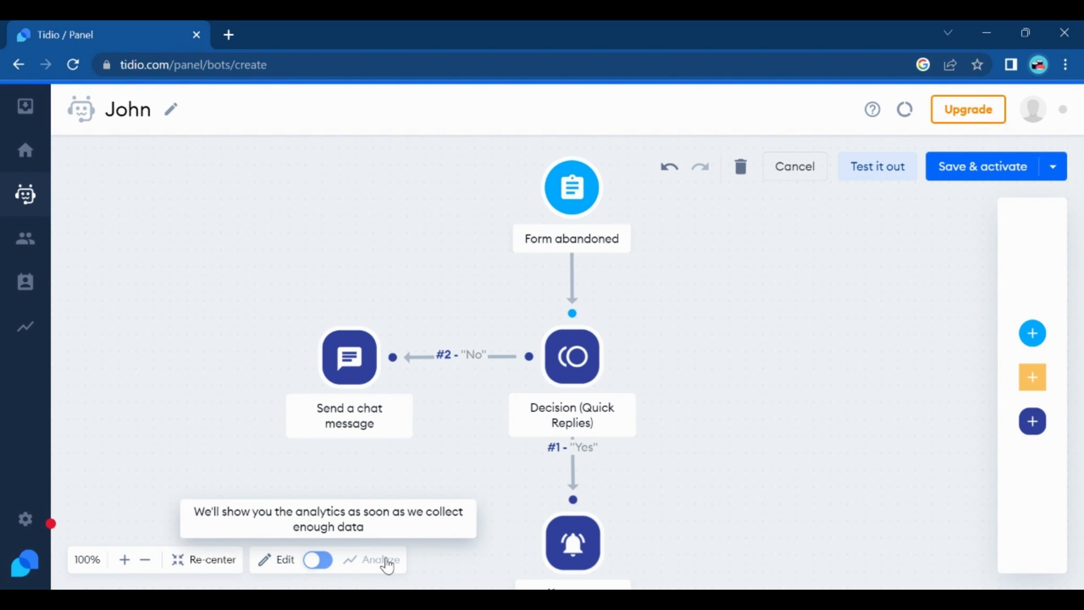
mouse_move(826, 183)
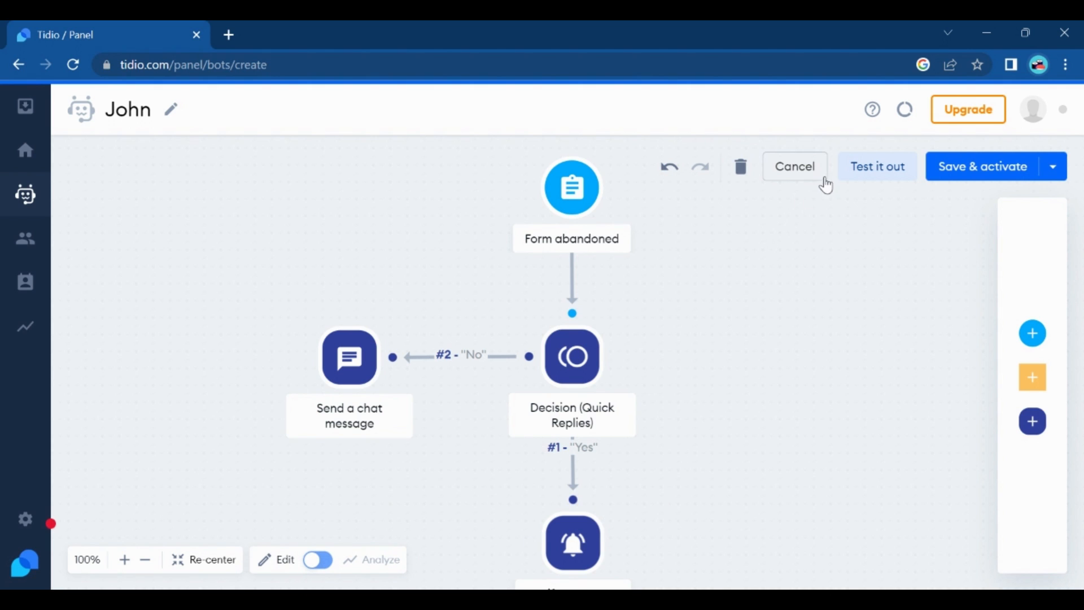
left_click(572, 357)
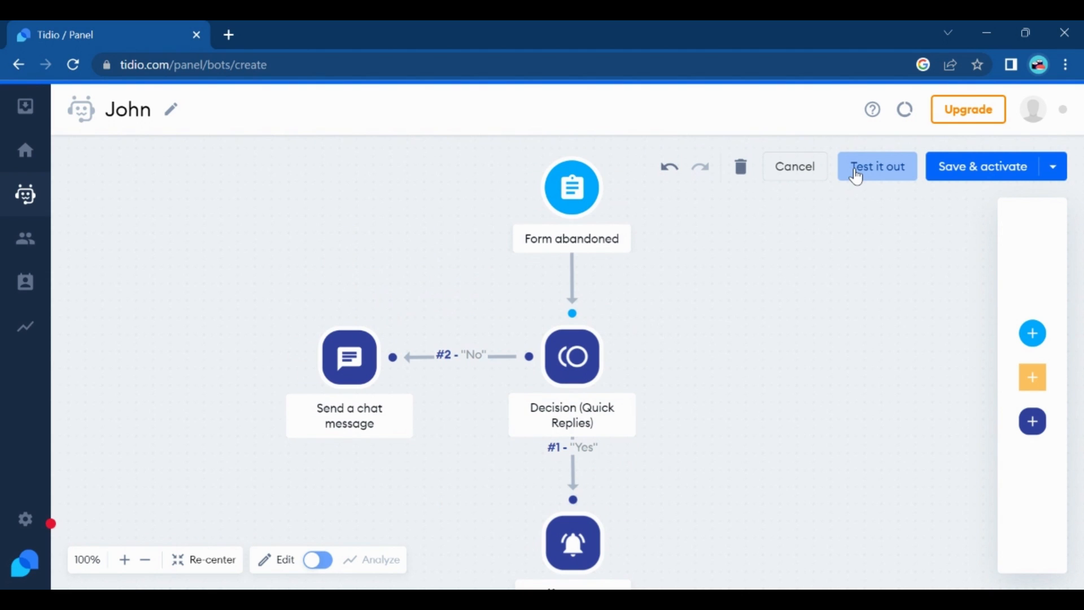
mouse_move(855, 205)
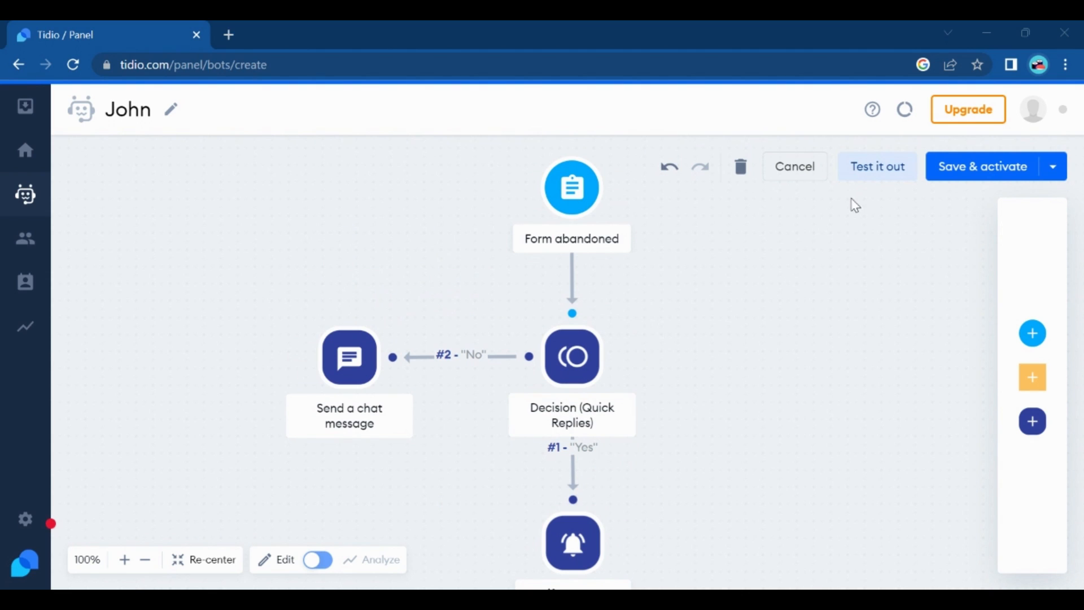
mouse_move(683, 45)
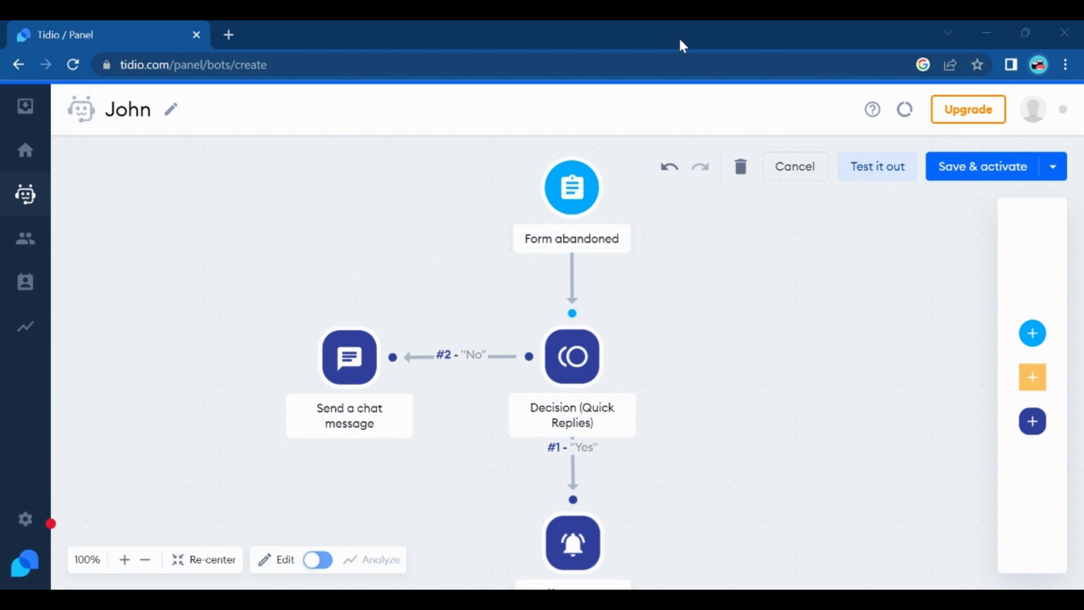
mouse_move(761, 266)
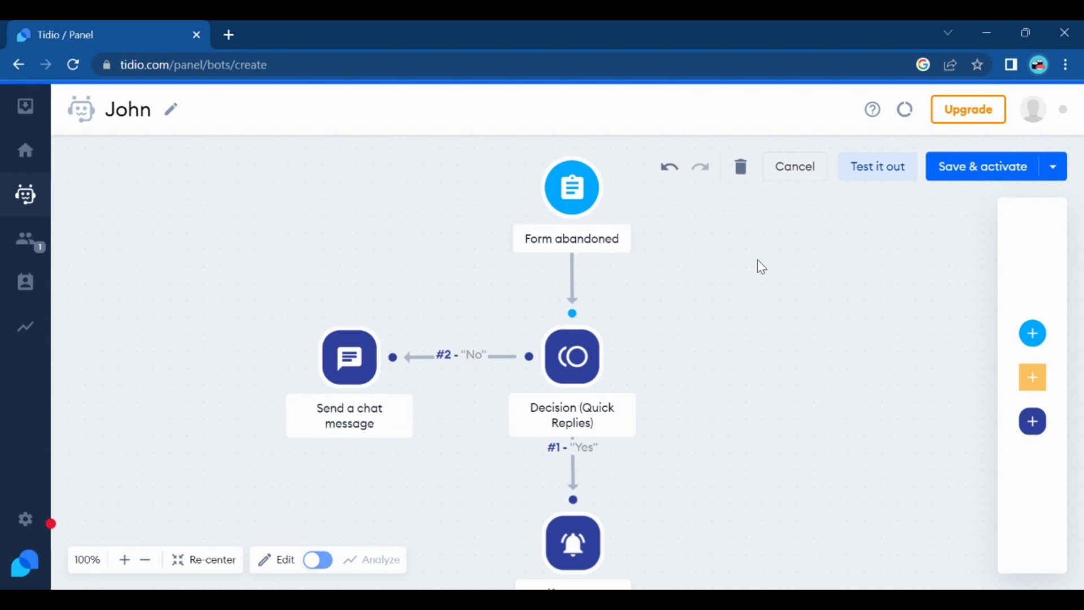
mouse_move(1043, 181)
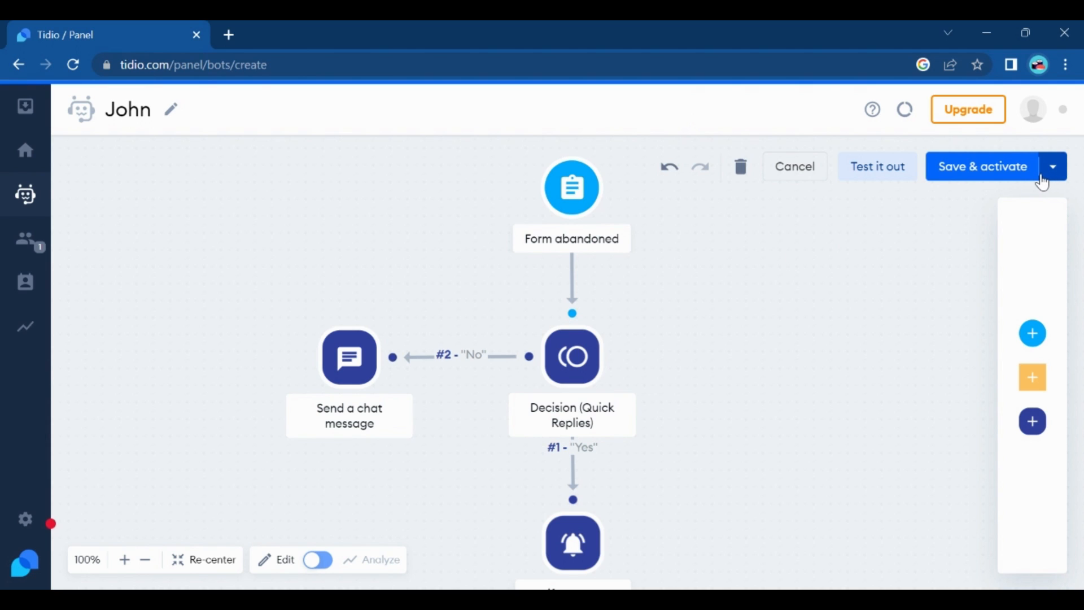
Save John as a draft with the purpose 'I want to increase sales'
left_click(1053, 166)
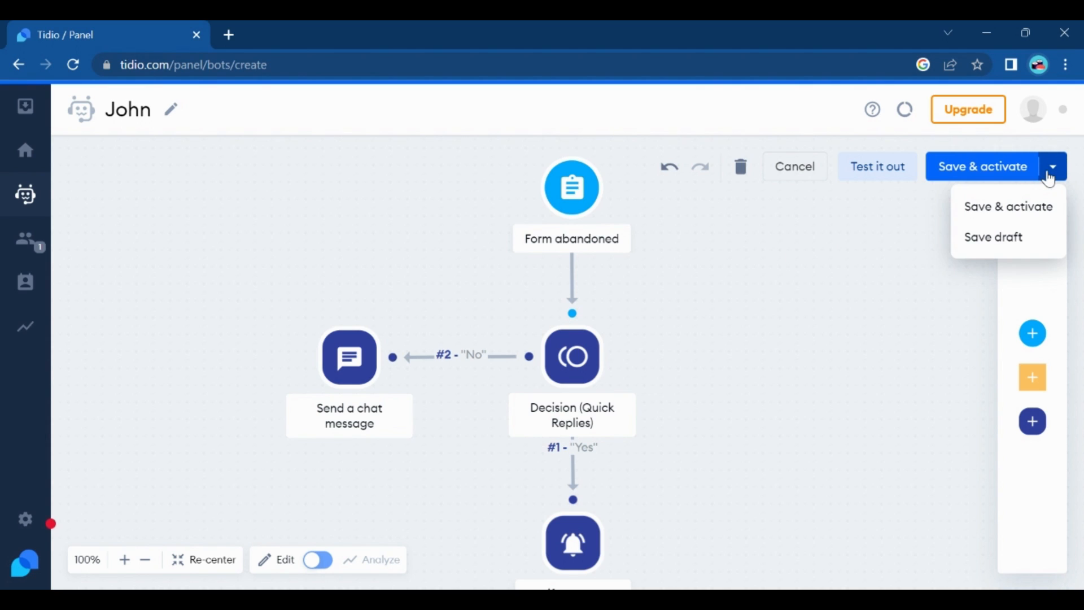
mouse_move(1016, 246)
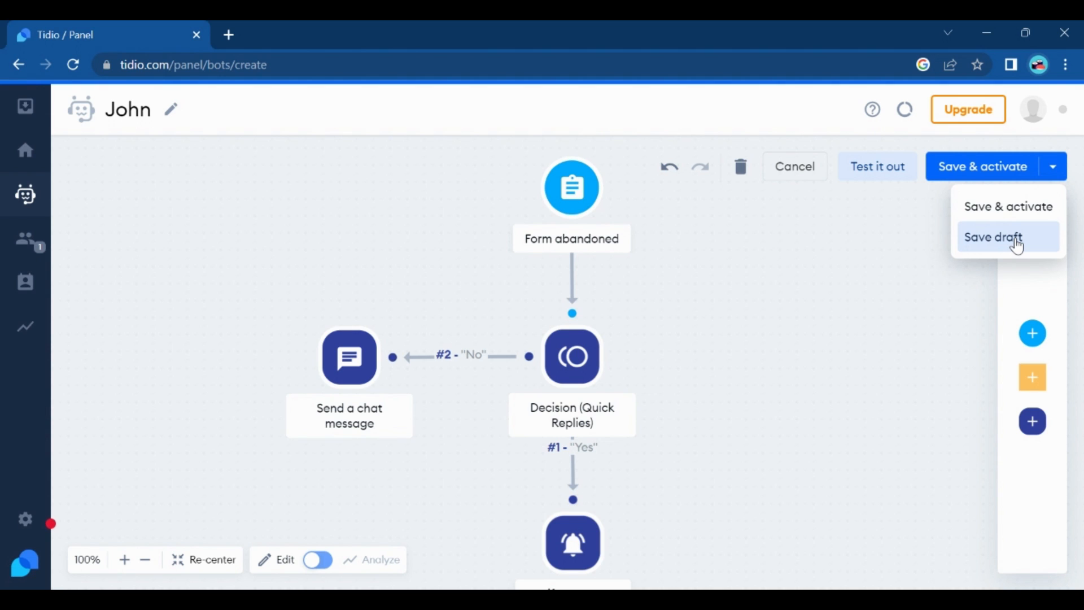
left_click(993, 237)
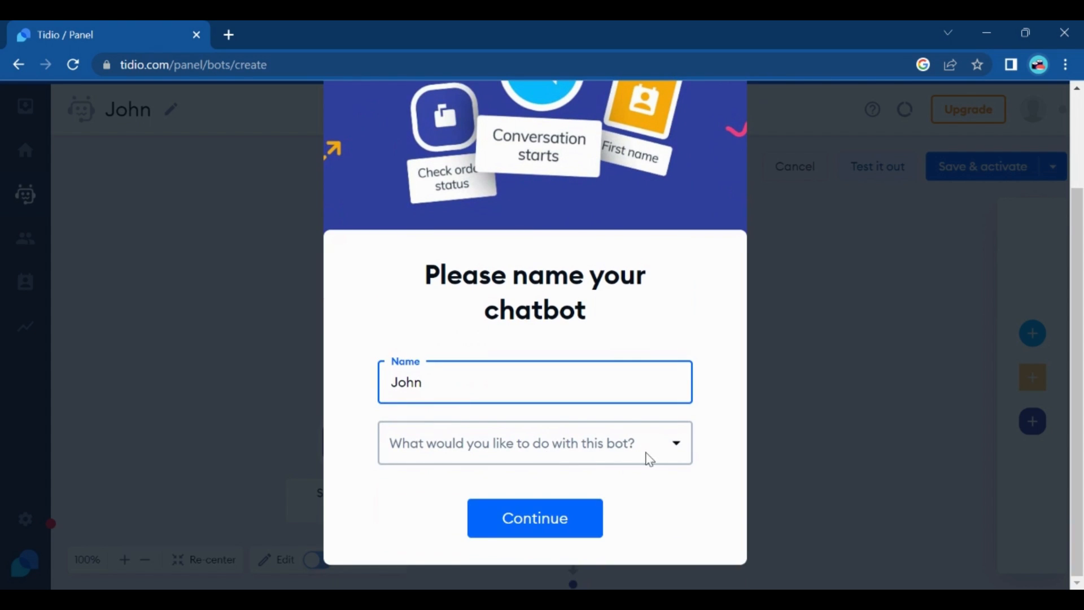
left_click(535, 443)
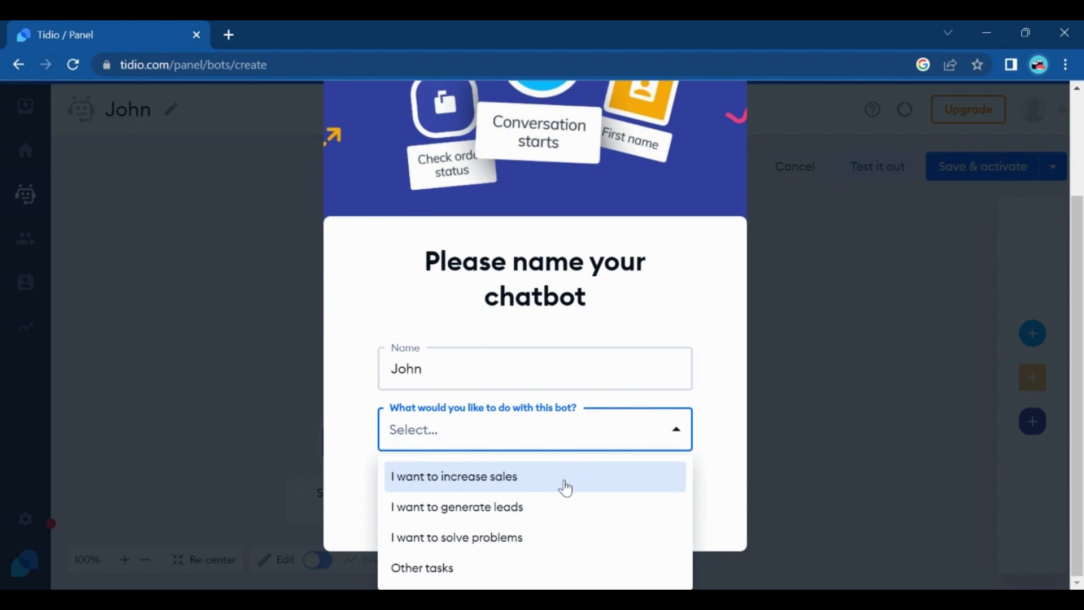
left_click(454, 477)
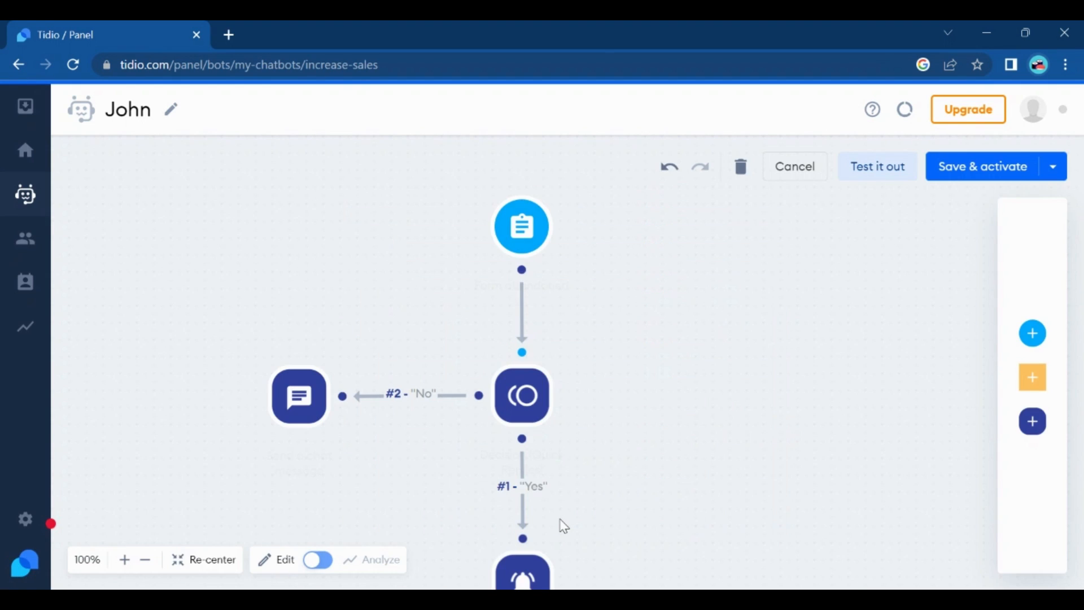
Confirm the save and view inactive John among the three Increase sales bots
left_click(794, 167)
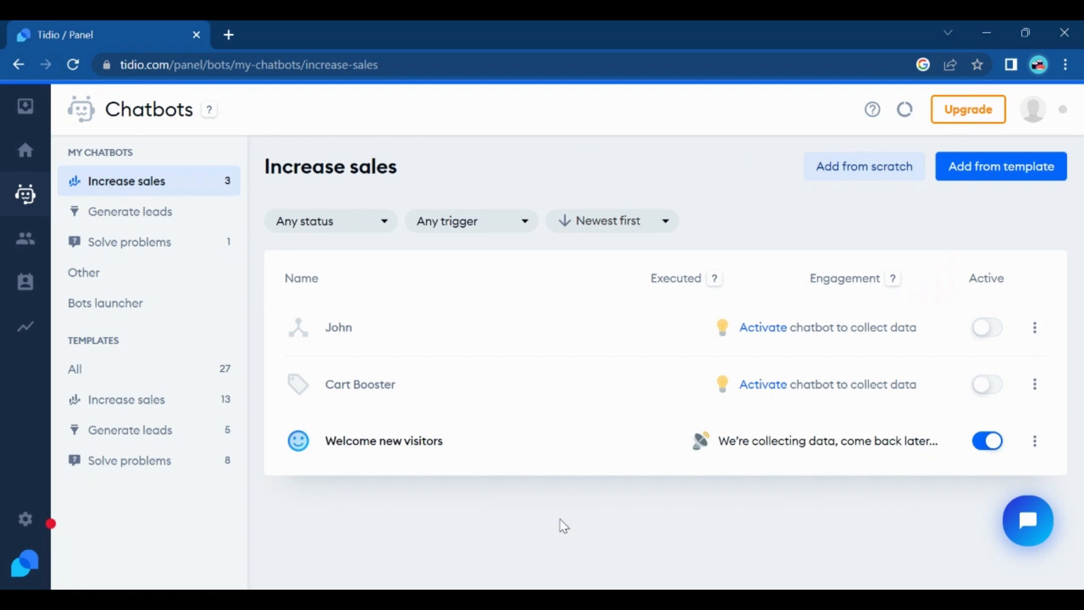
mouse_move(719, 436)
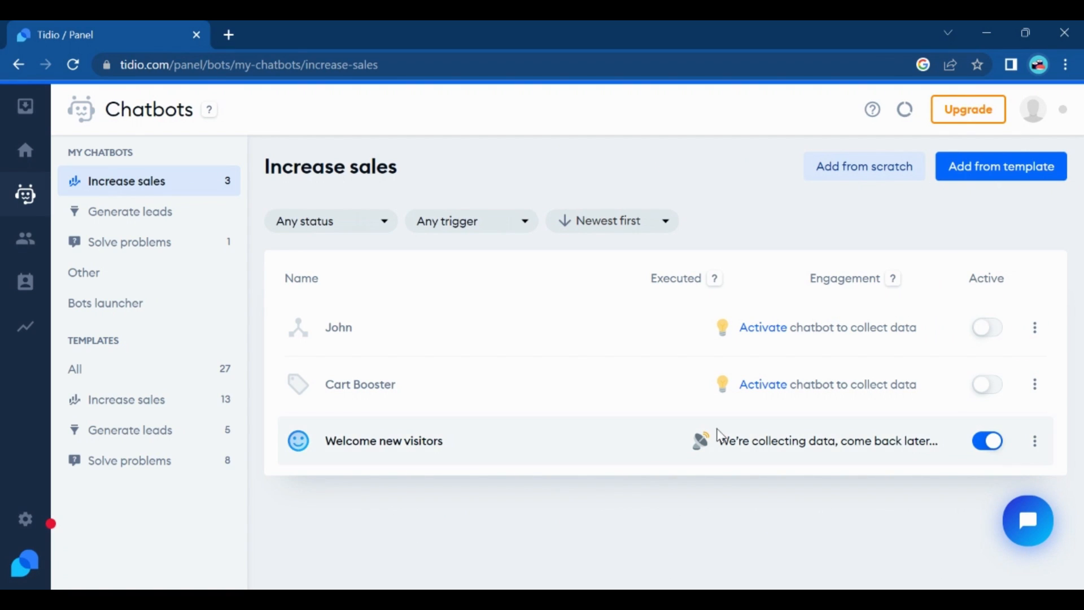
mouse_move(986, 327)
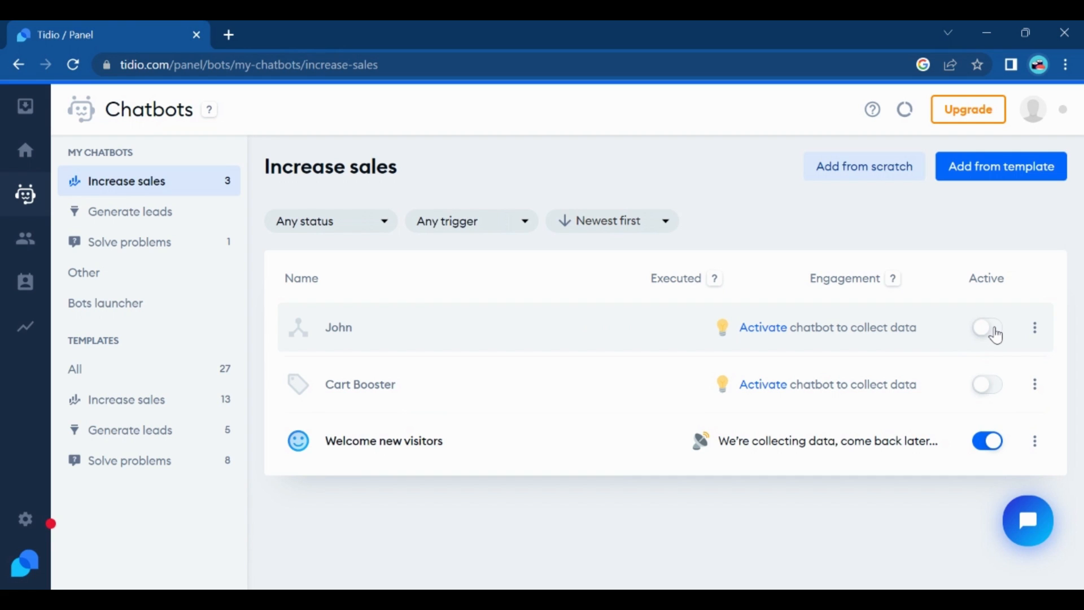
mouse_move(1035, 327)
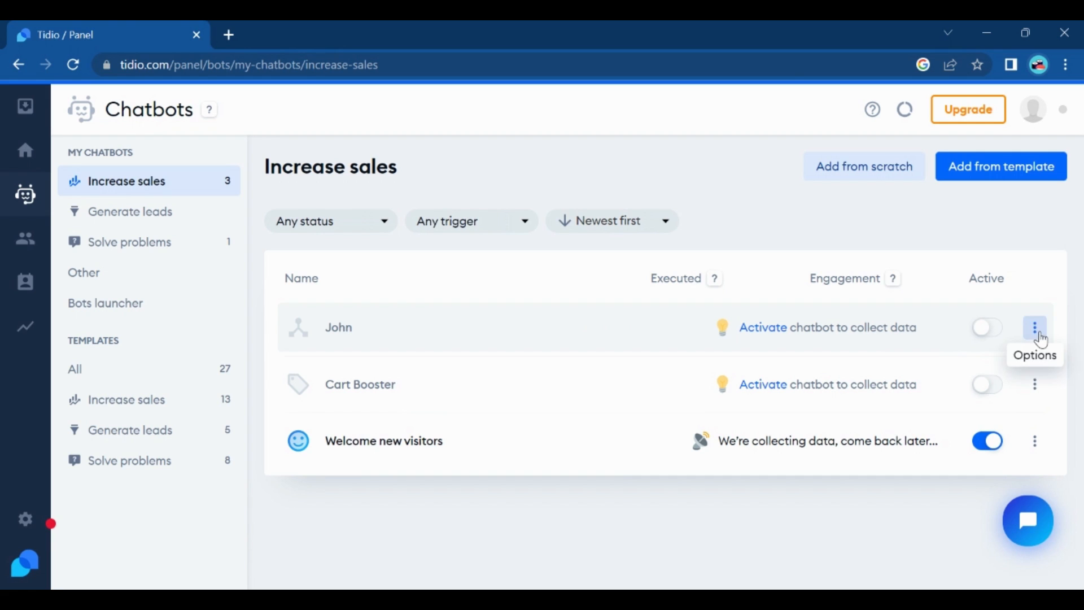
left_click(1034, 327)
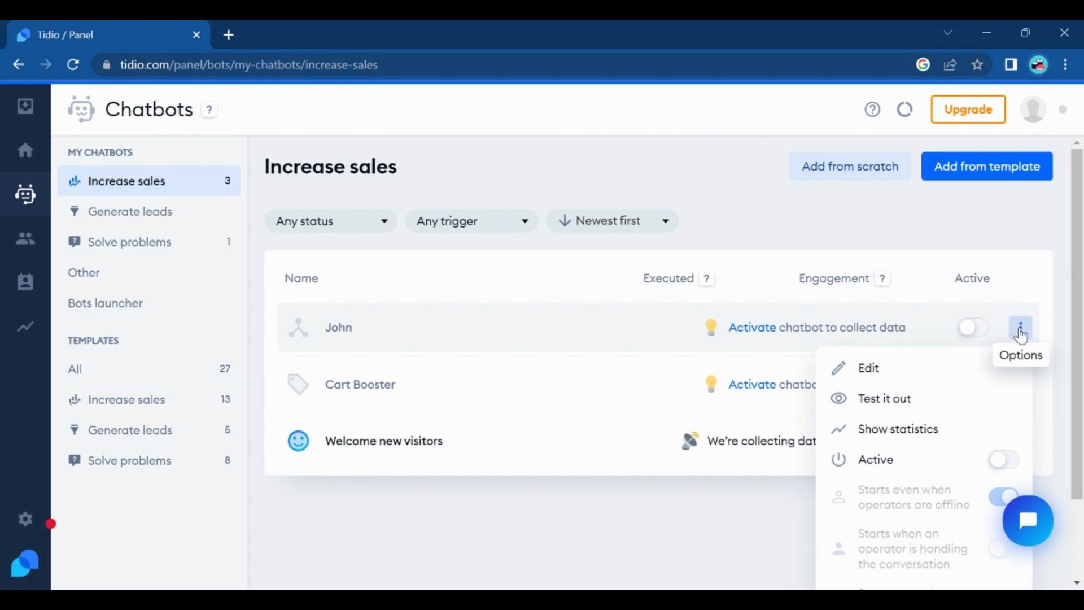
mouse_move(1006, 380)
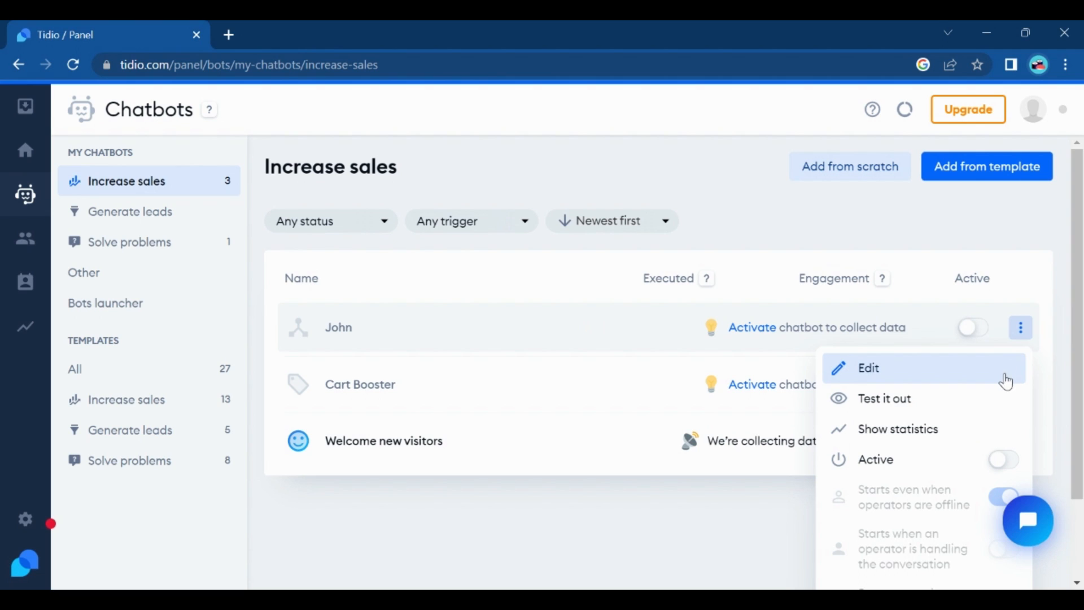
mouse_move(981, 429)
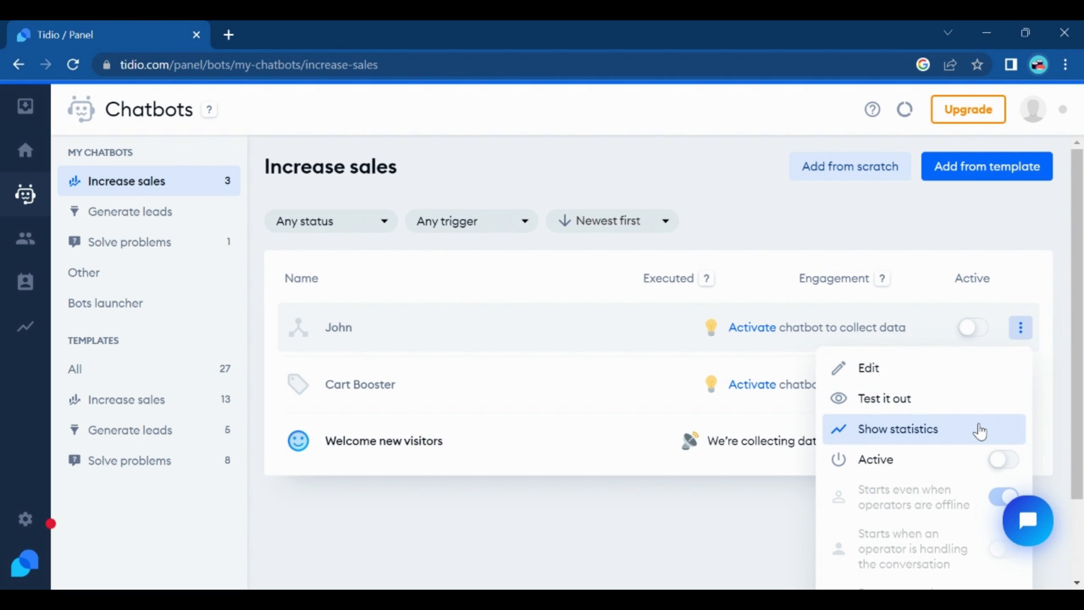
mouse_move(954, 377)
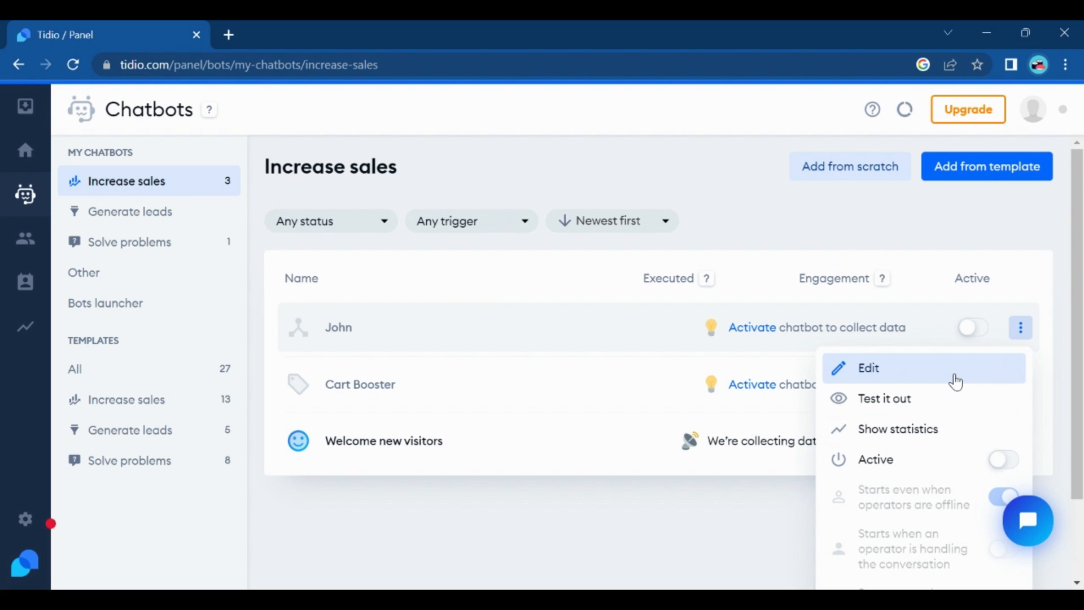
left_click(668, 422)
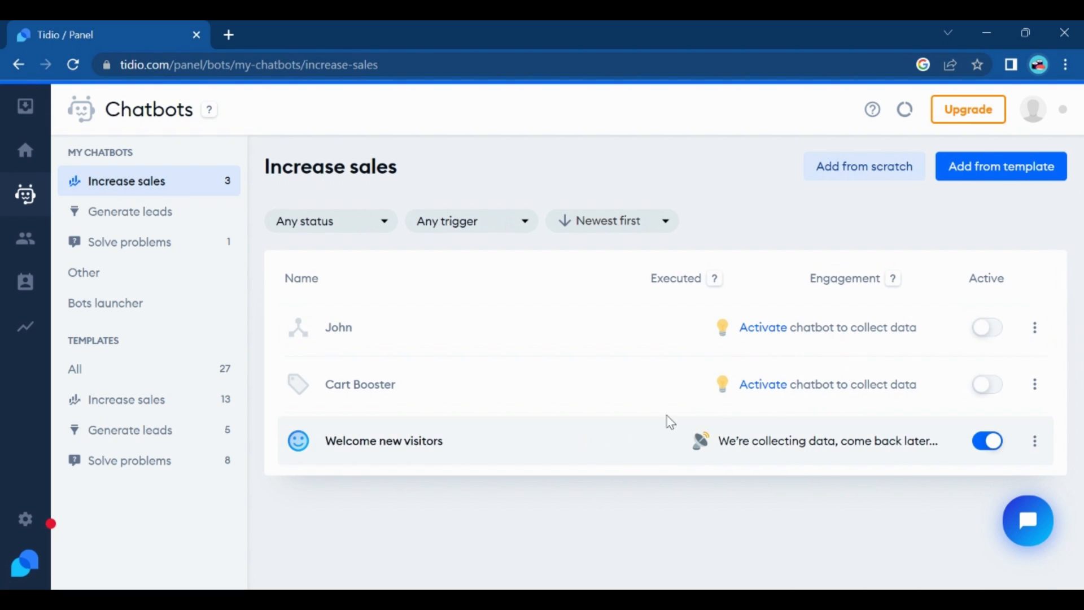
mouse_move(432, 268)
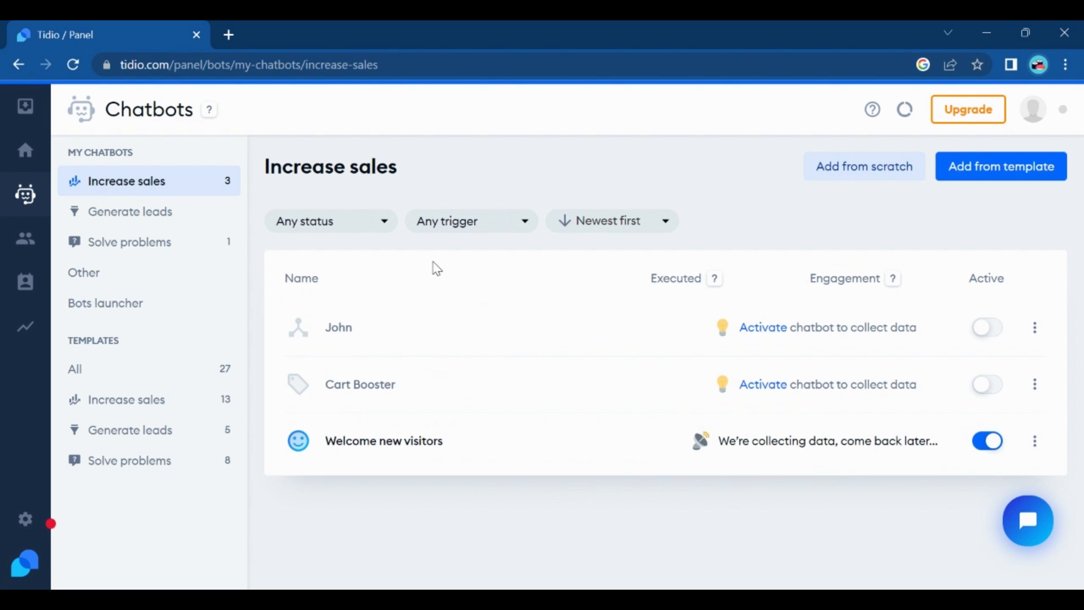
mouse_move(927, 171)
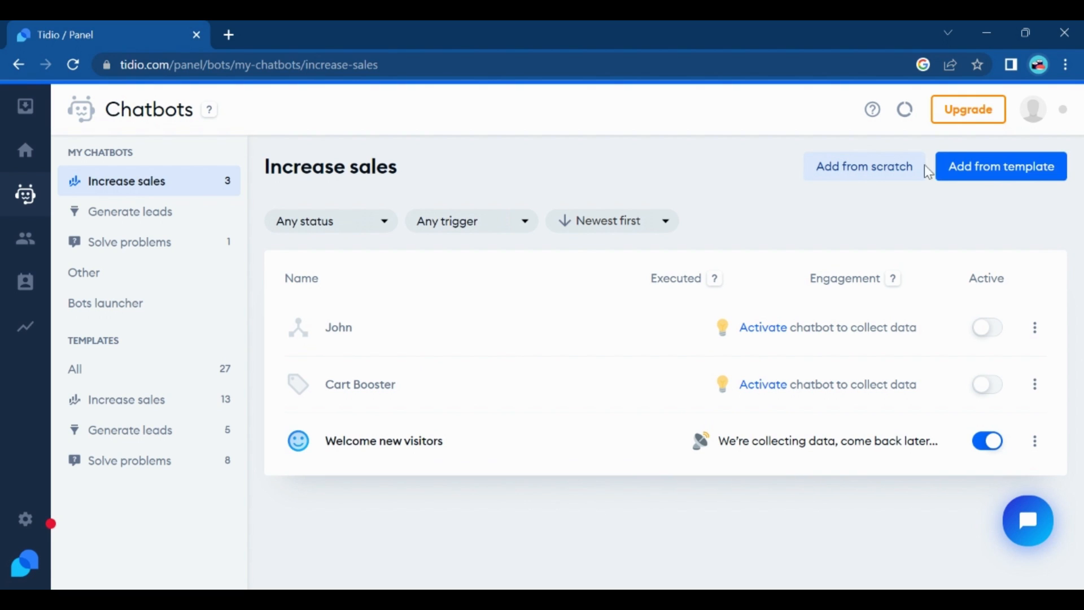